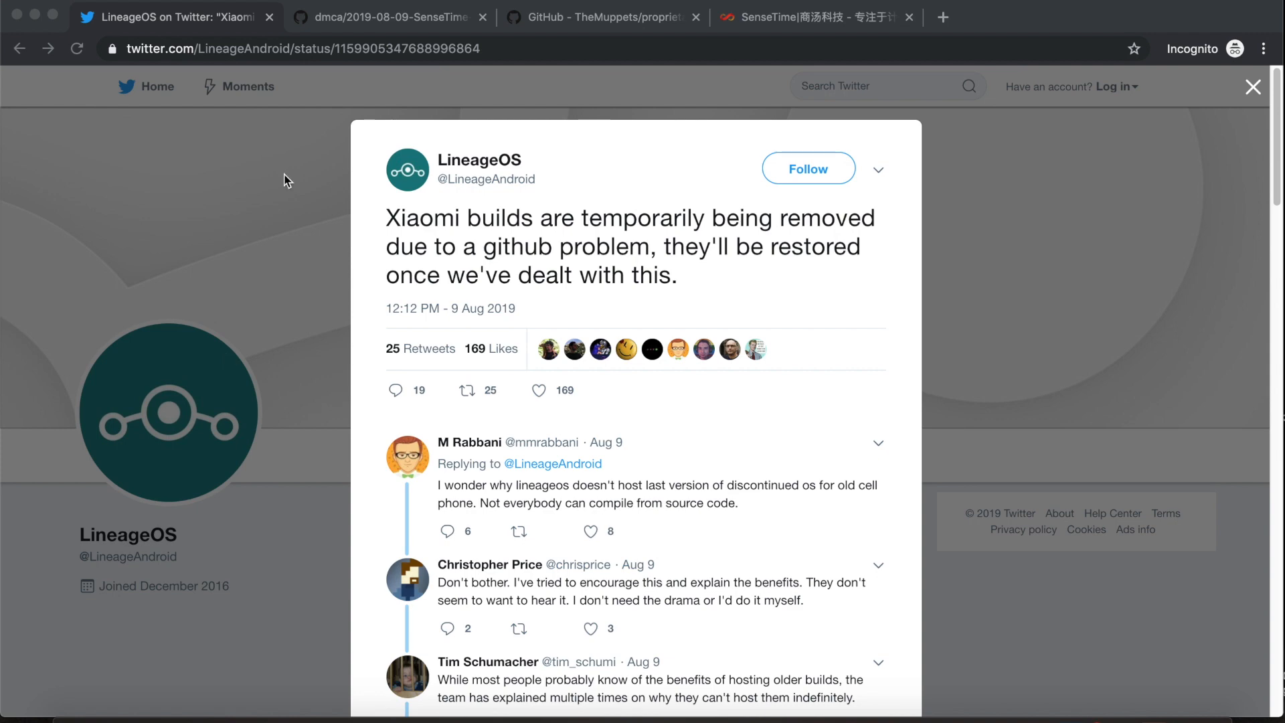
- Review SenseTime's DMCA notice, selecting words in its text
left_click(386, 16)
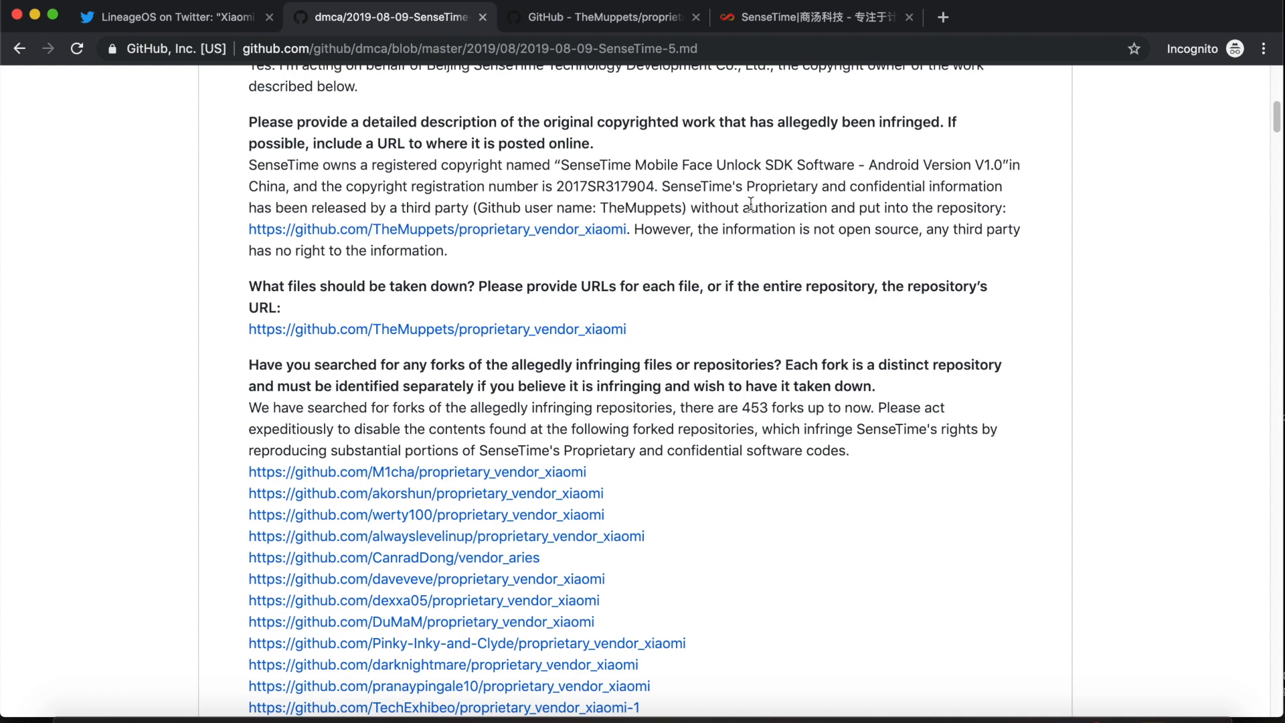
double_click(594, 165)
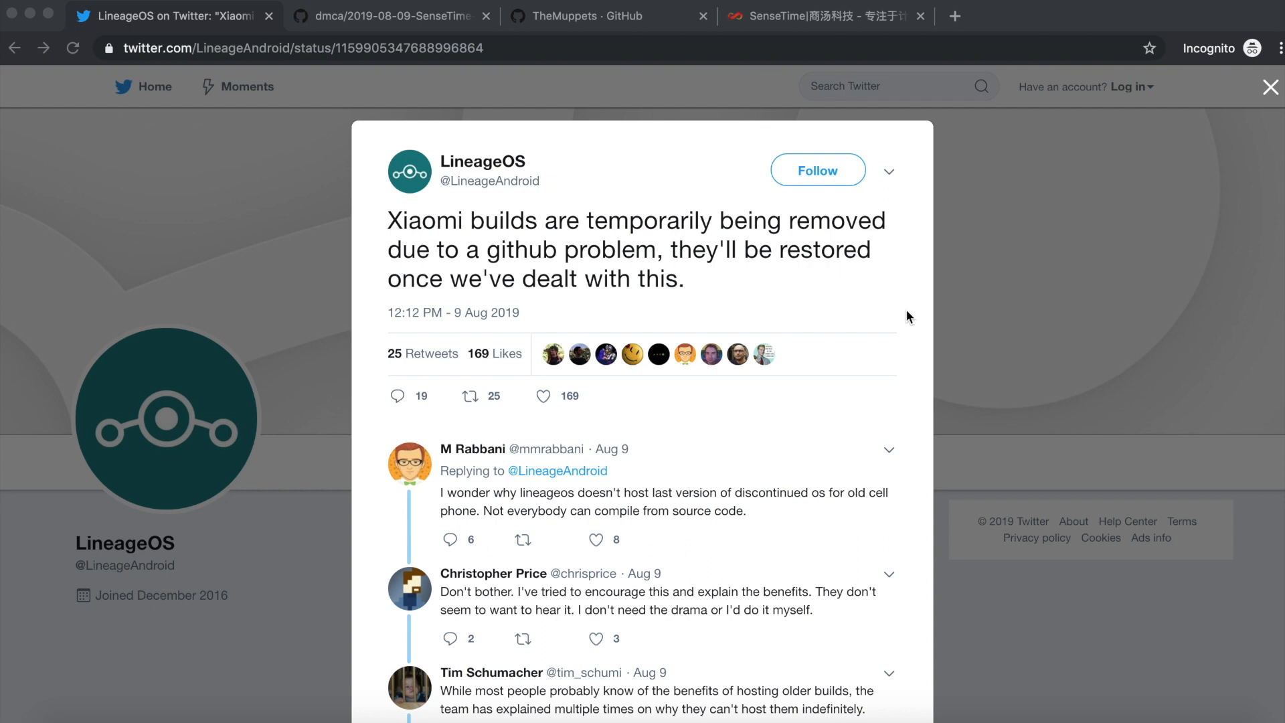
mouse_move(478, 322)
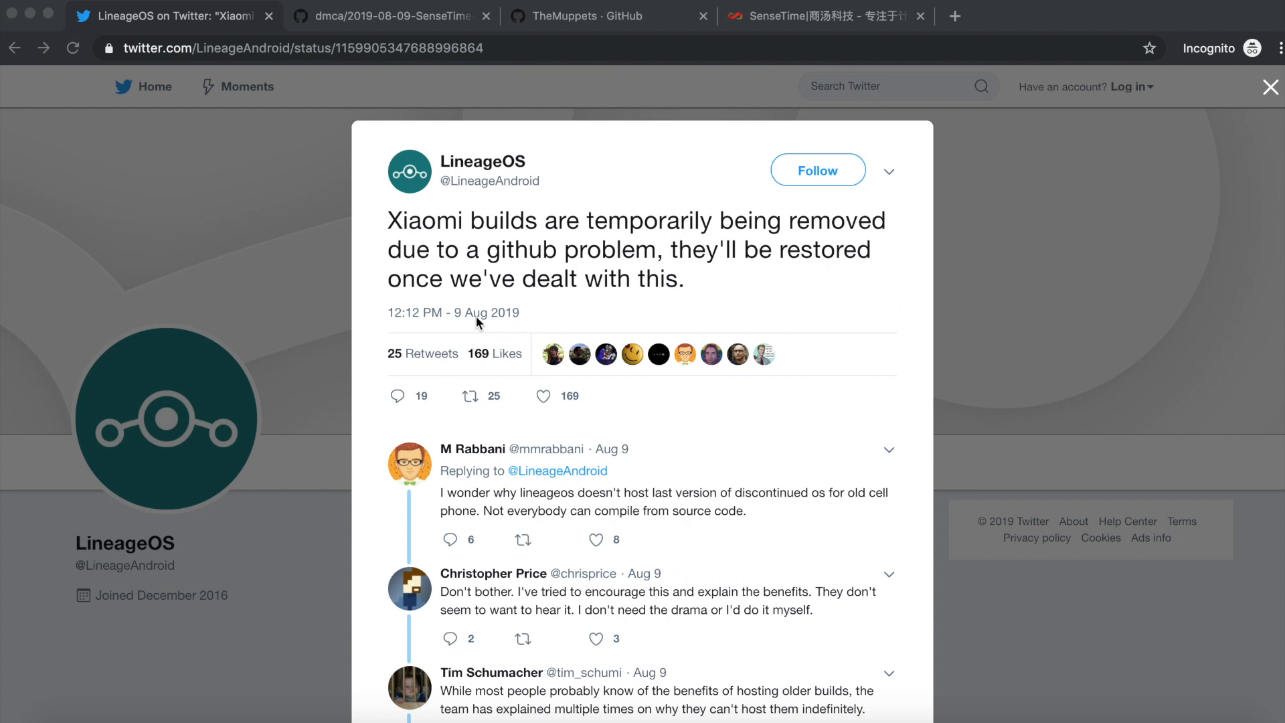
mouse_move(457, 326)
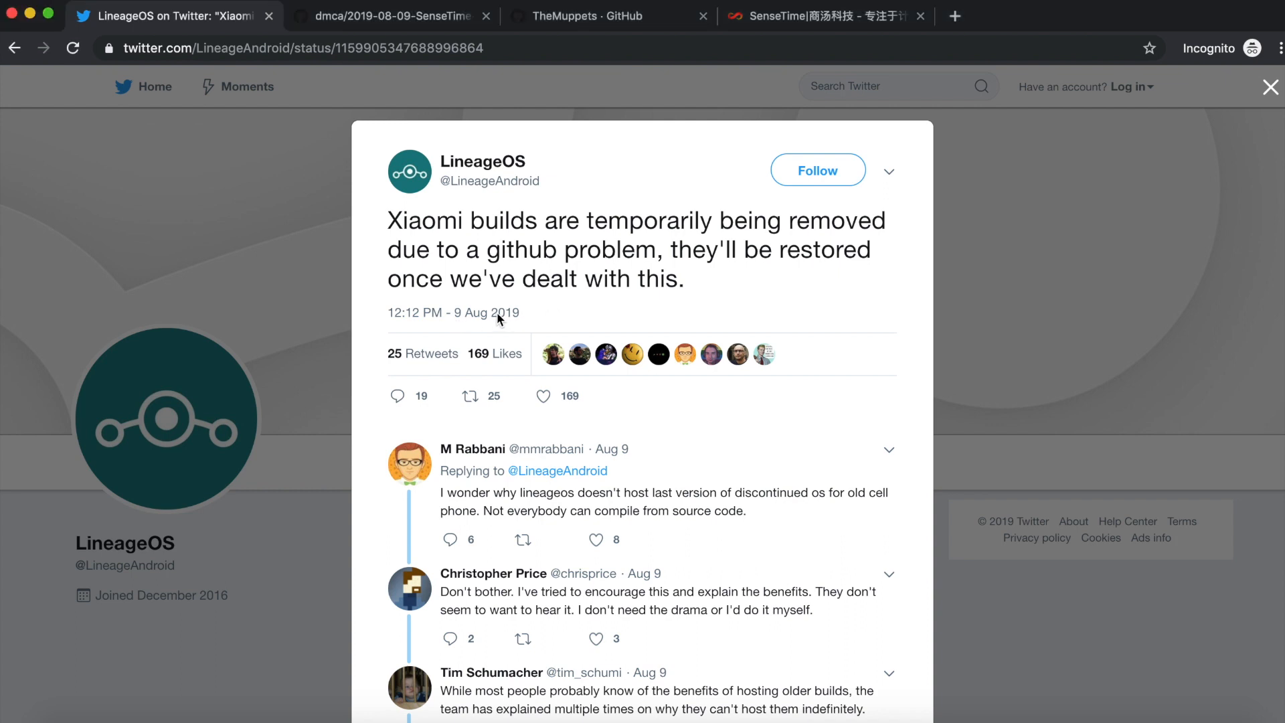
mouse_move(294, 339)
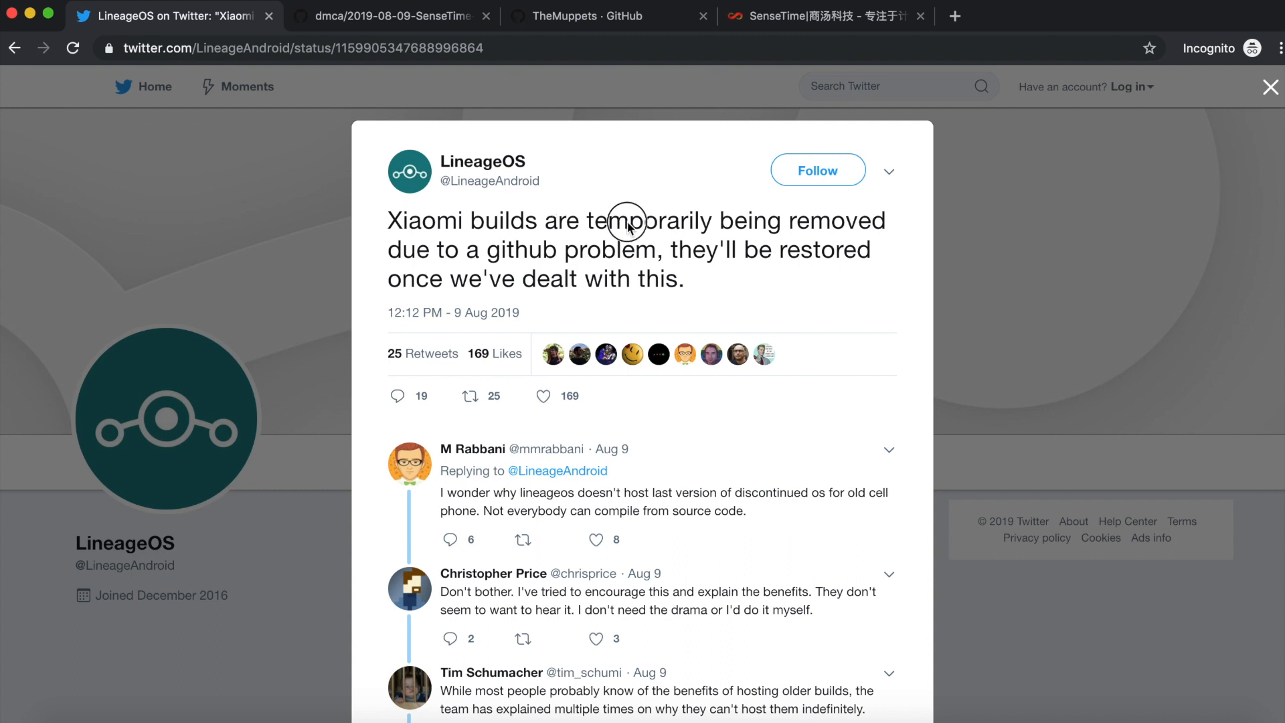
double_click(645, 221)
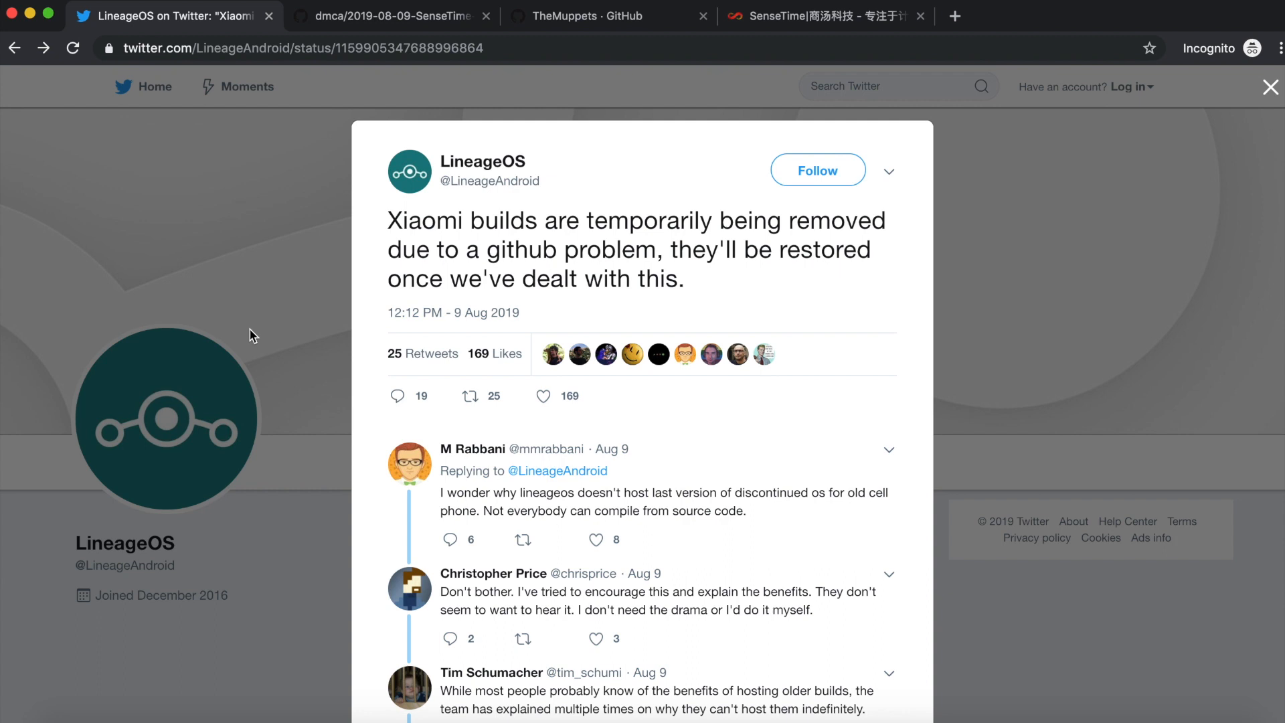
mouse_move(502, 265)
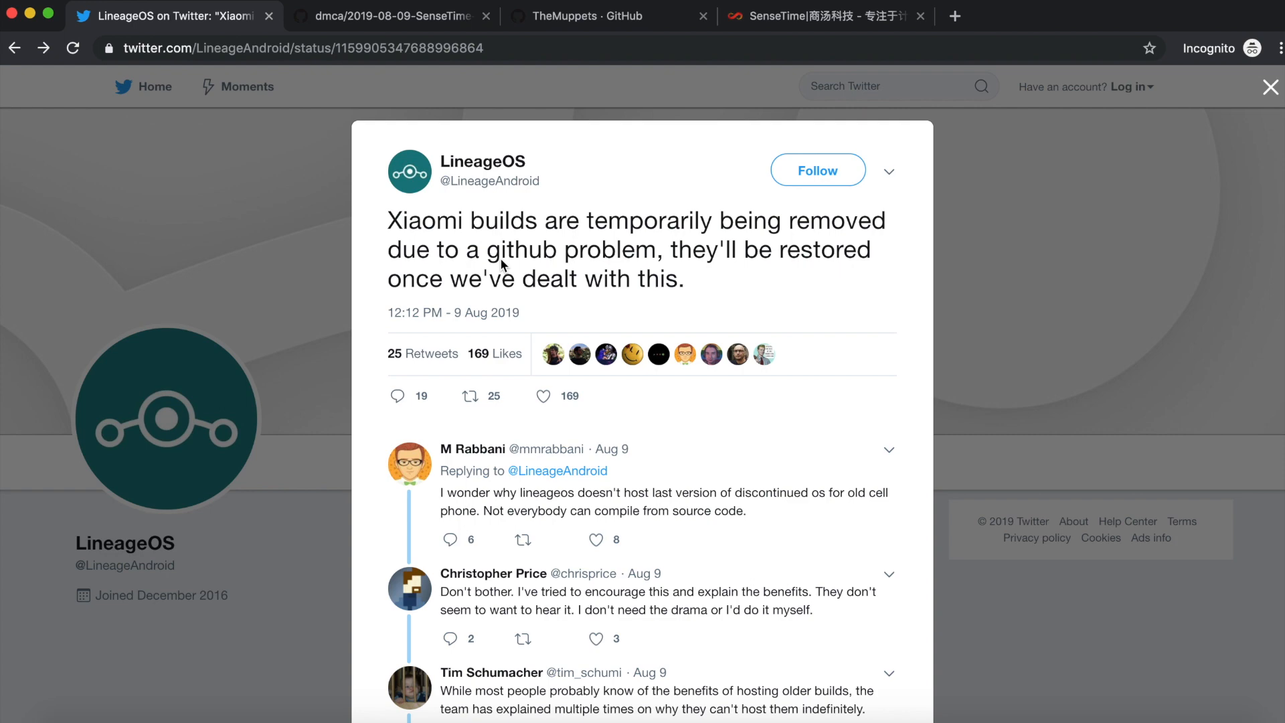
- Cycle through the DMCA, SenseTime, TheMuppets and tweet tabs, ending on TheMuppets' 48-repository page
left_click(393, 15)
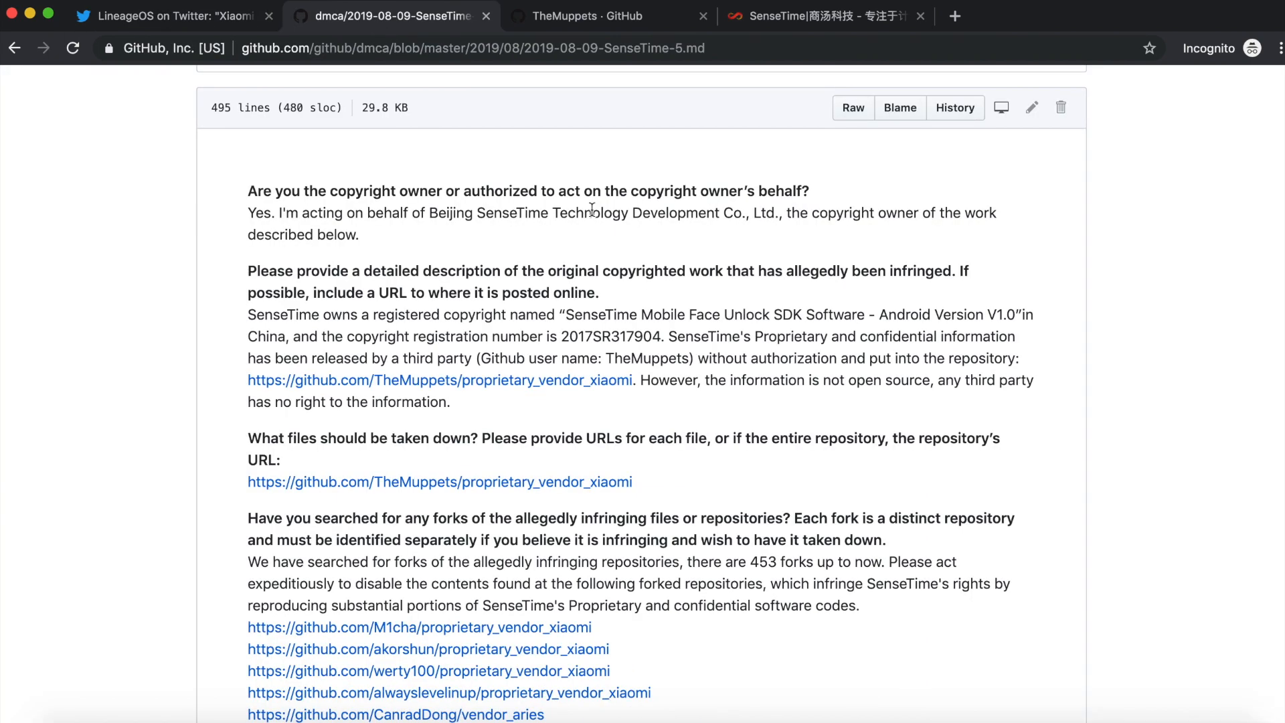
left_click(823, 15)
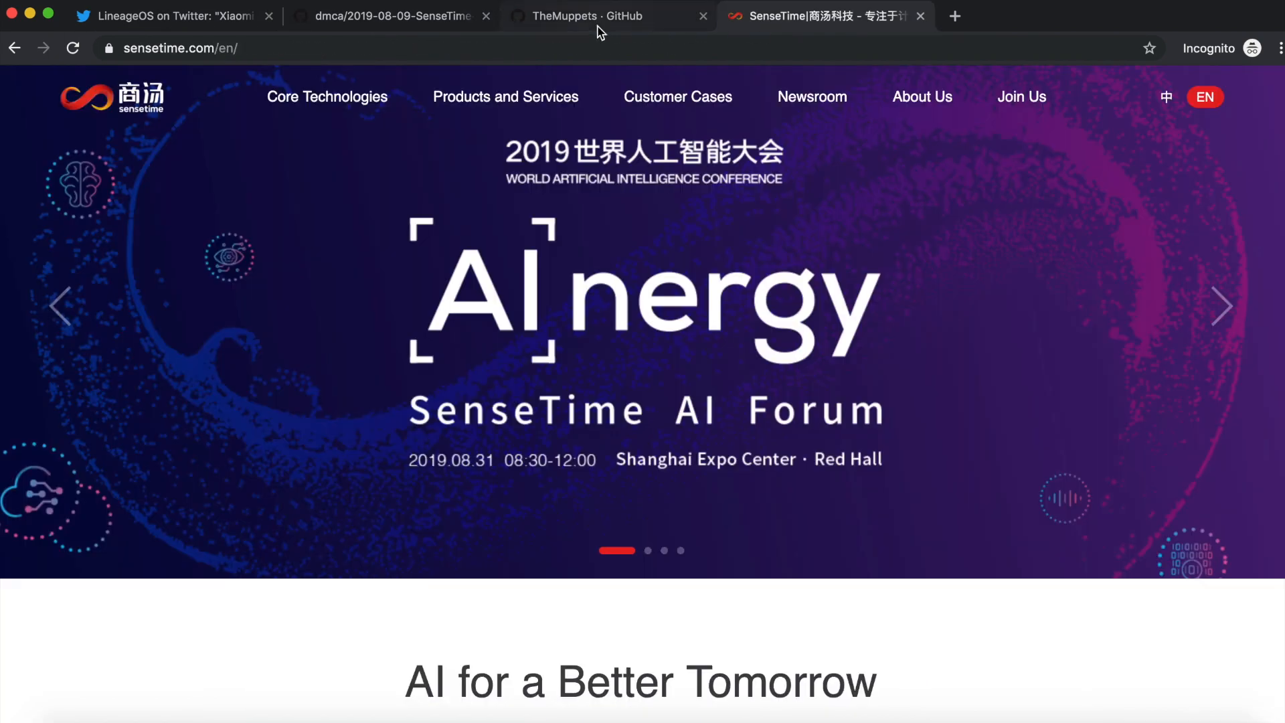
left_click(606, 16)
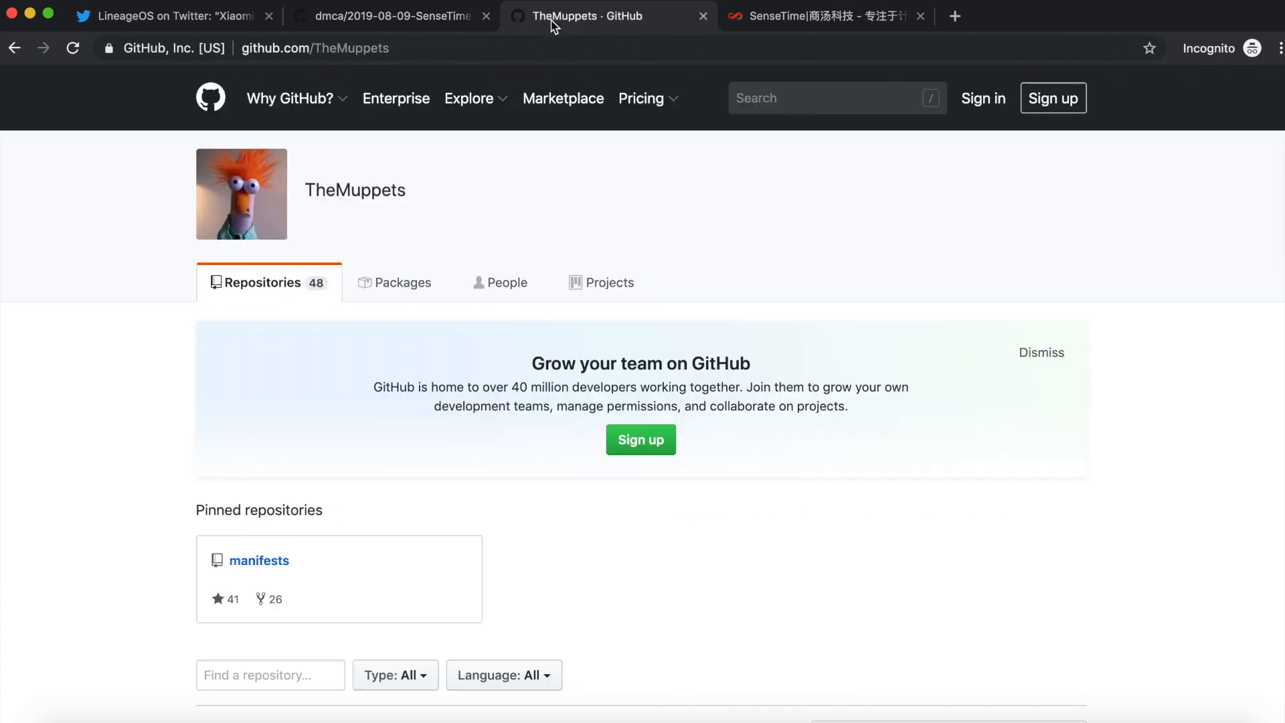
mouse_move(566, 29)
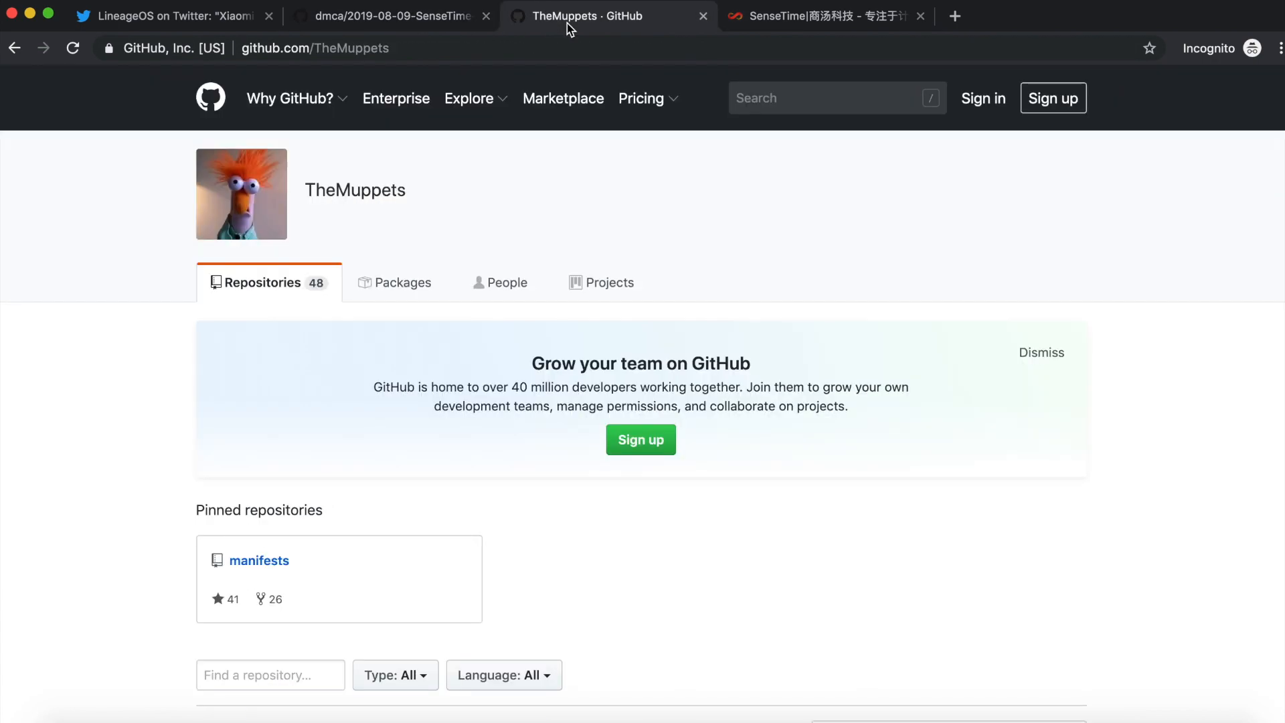
left_click(386, 15)
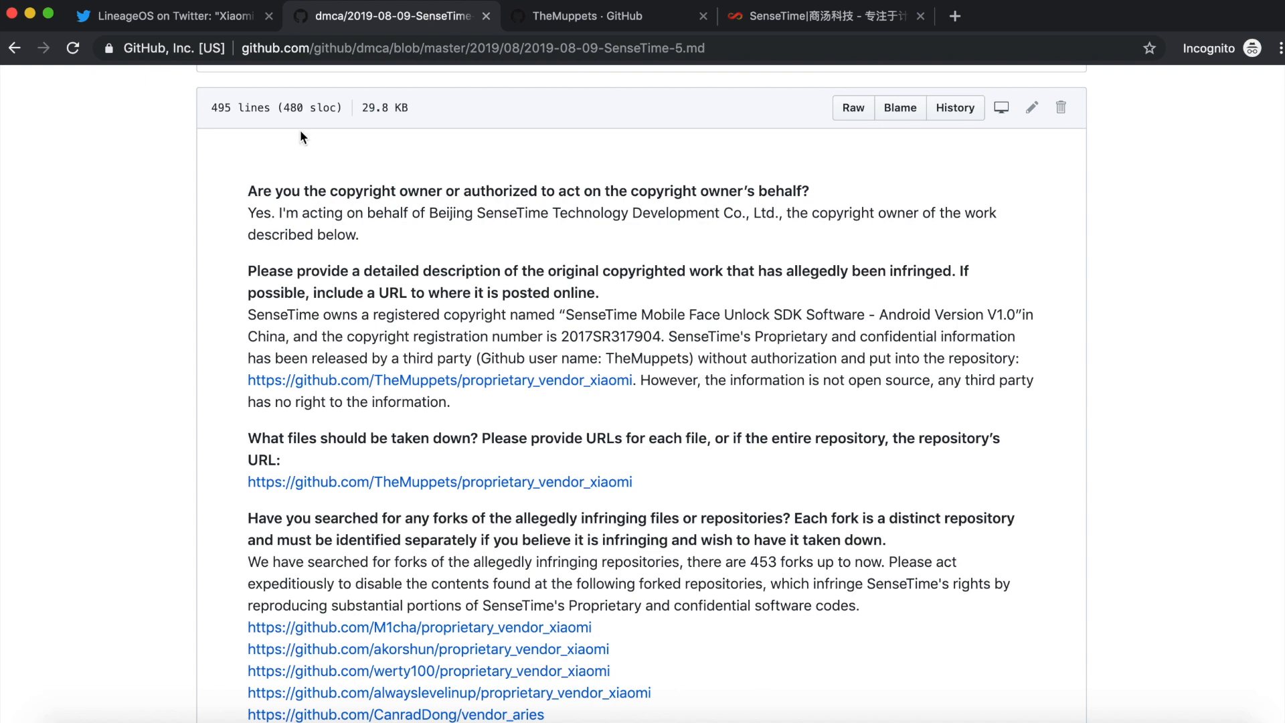
left_click(172, 16)
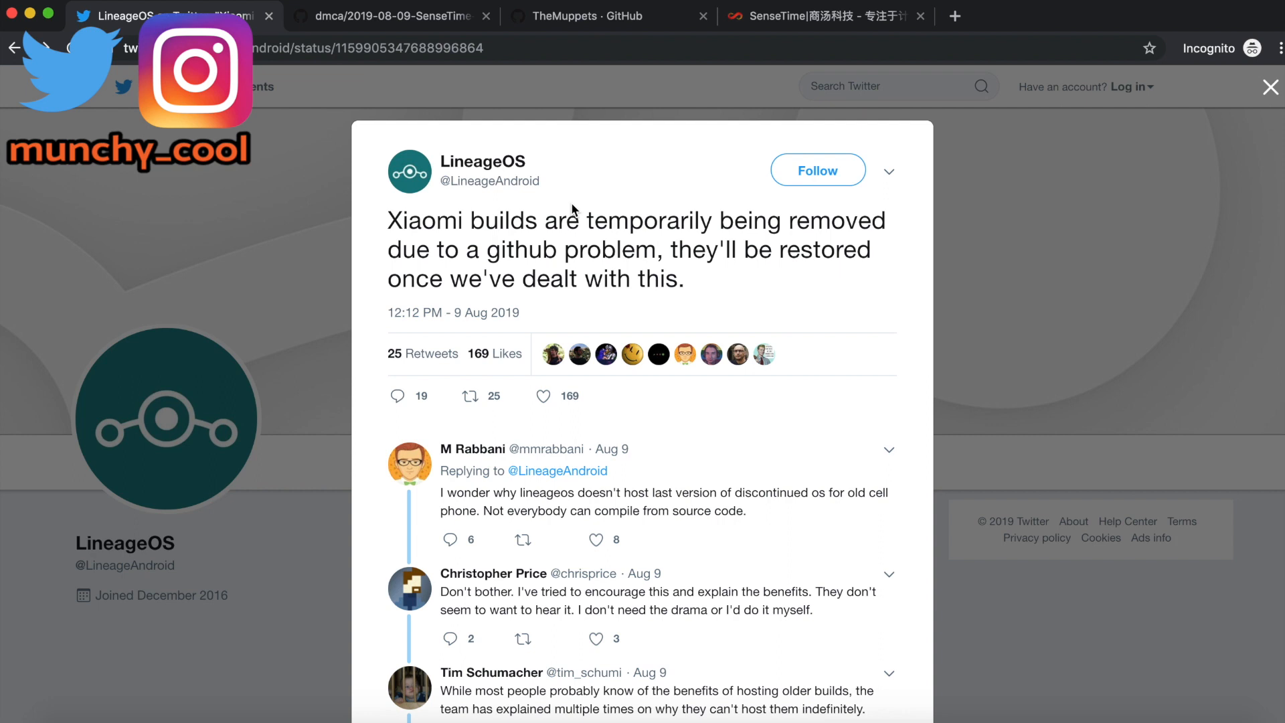
left_click(577, 15)
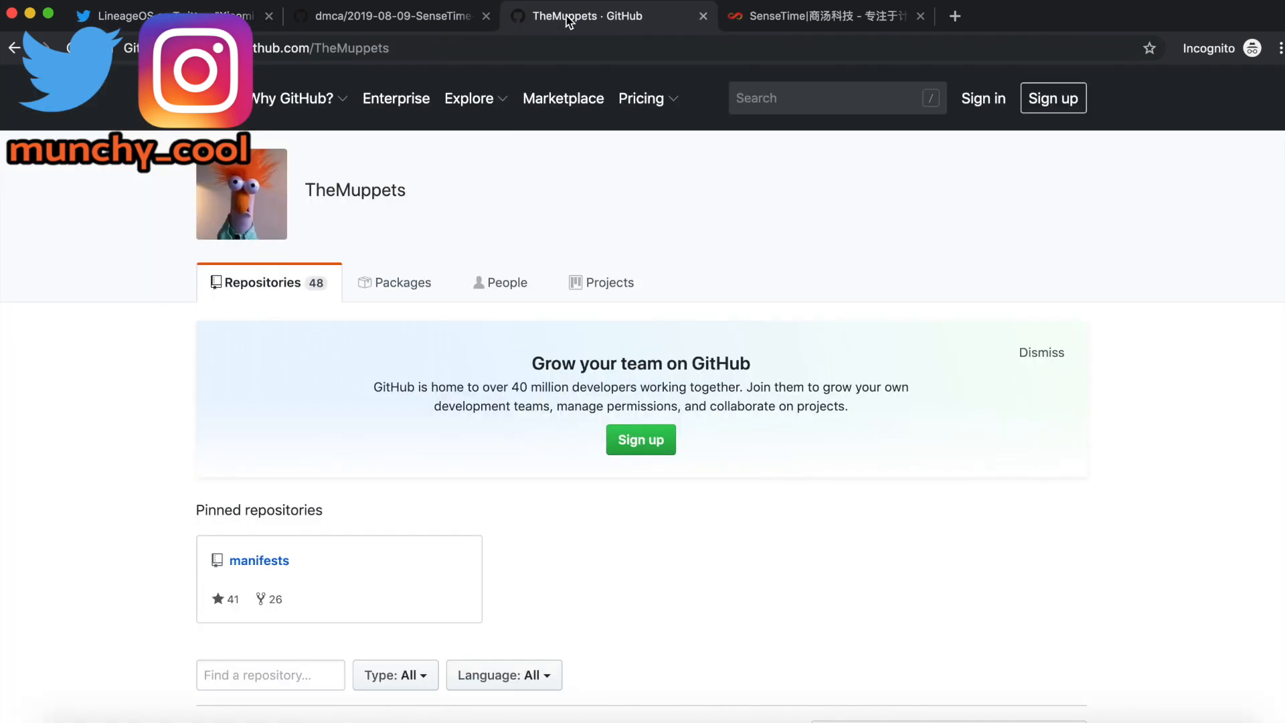
mouse_move(109, 383)
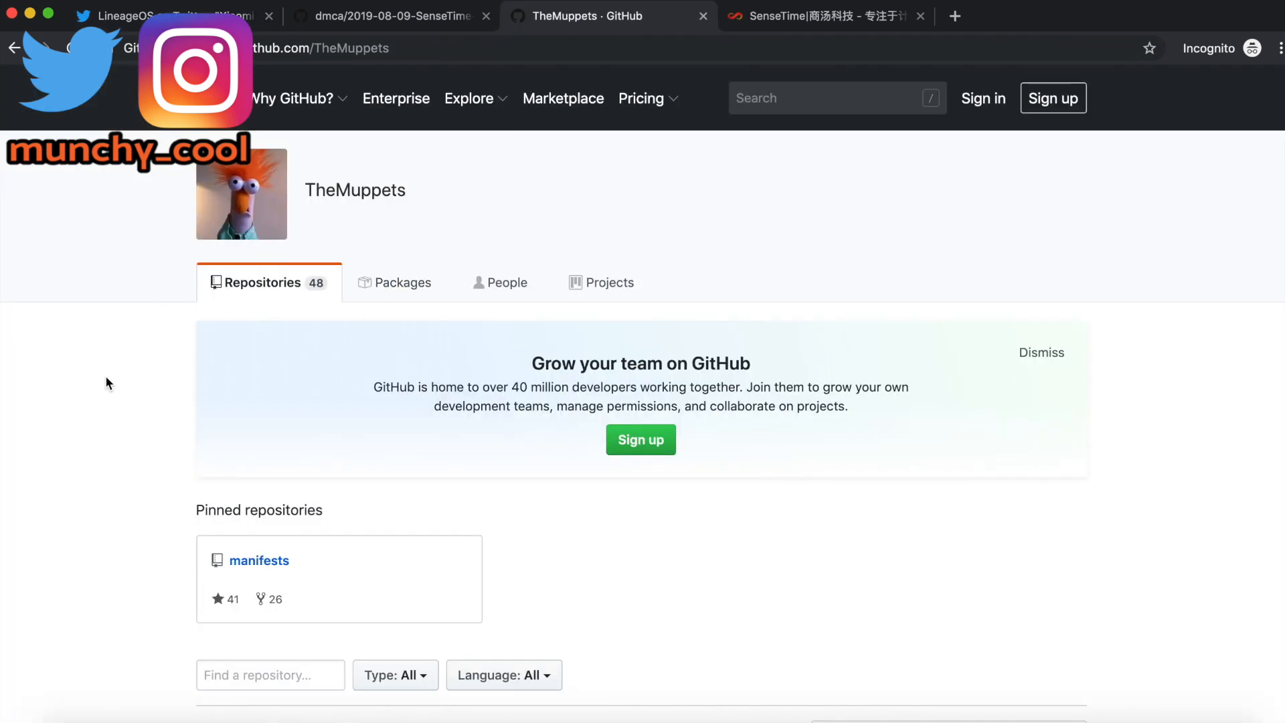
scroll("down", 3)
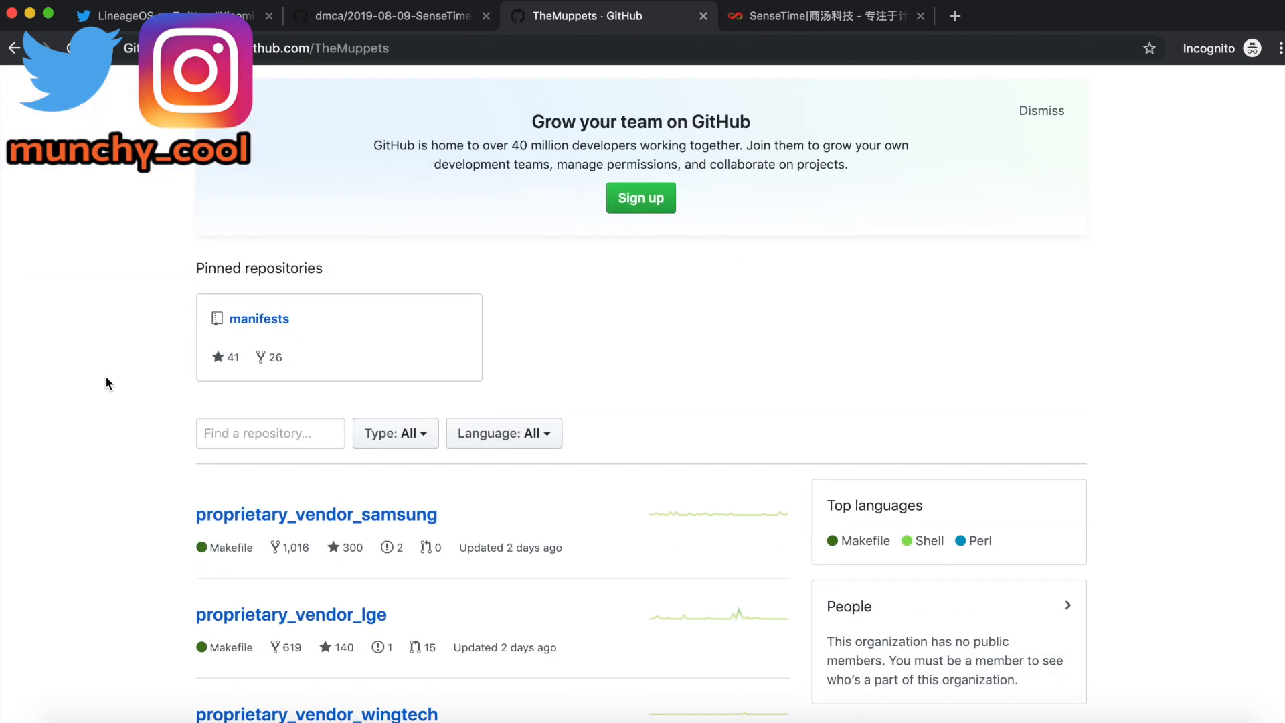
scroll("down", 3)
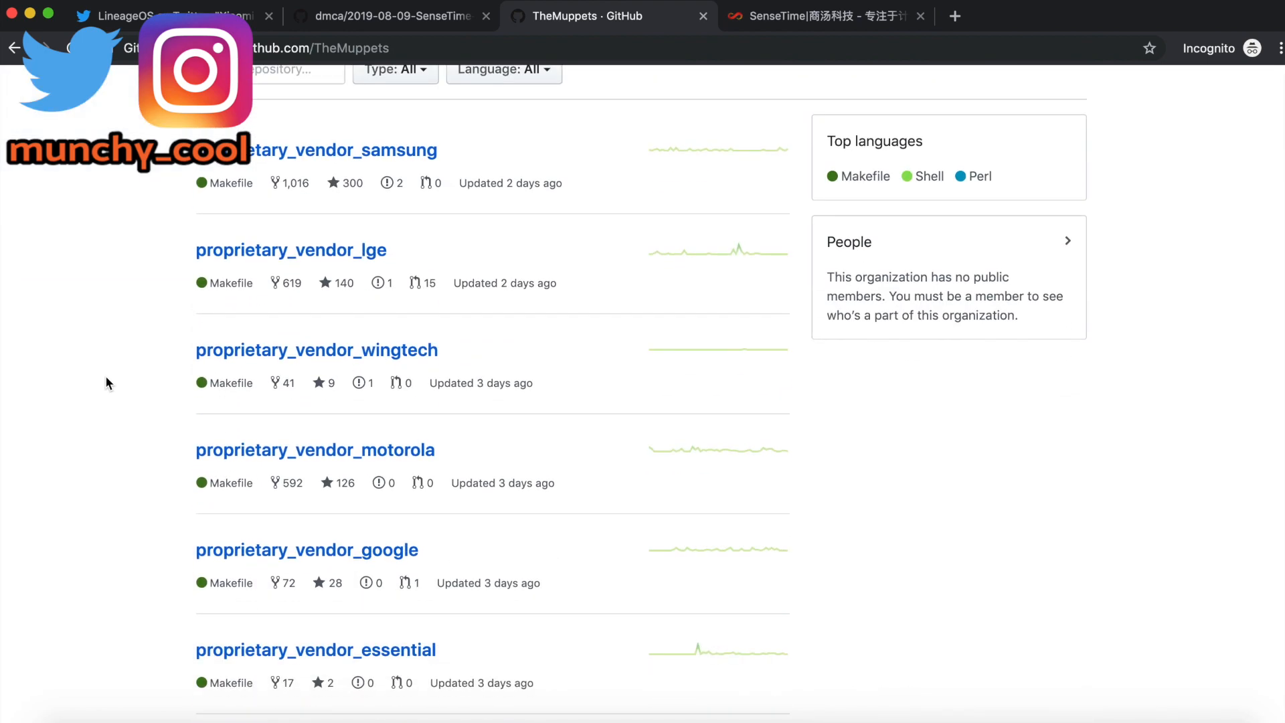
scroll("down", 3)
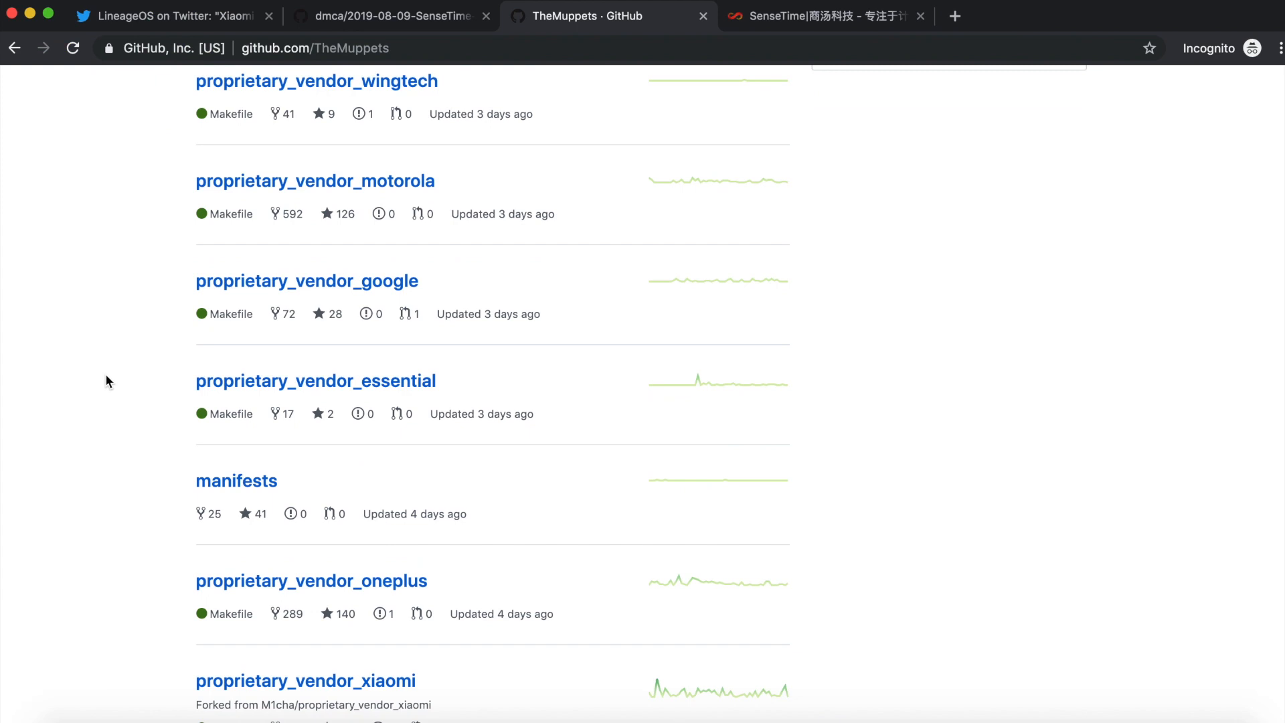
scroll("down", 3)
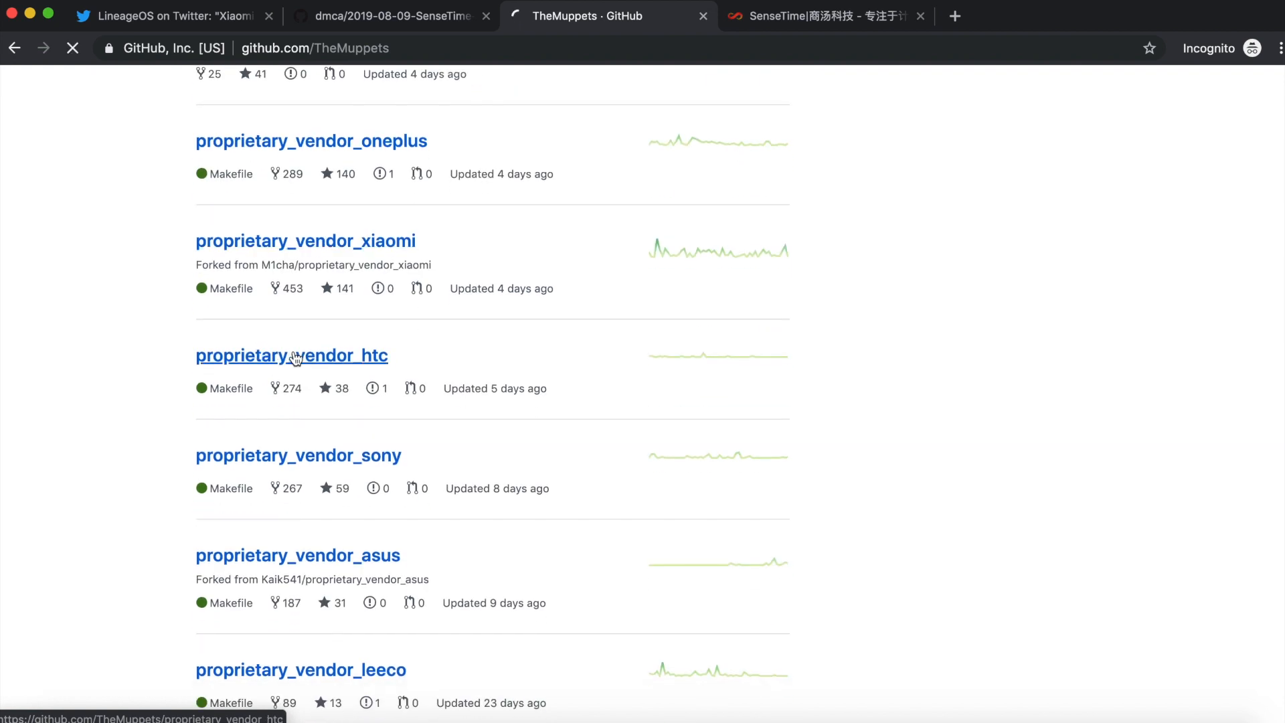
left_click(292, 354)
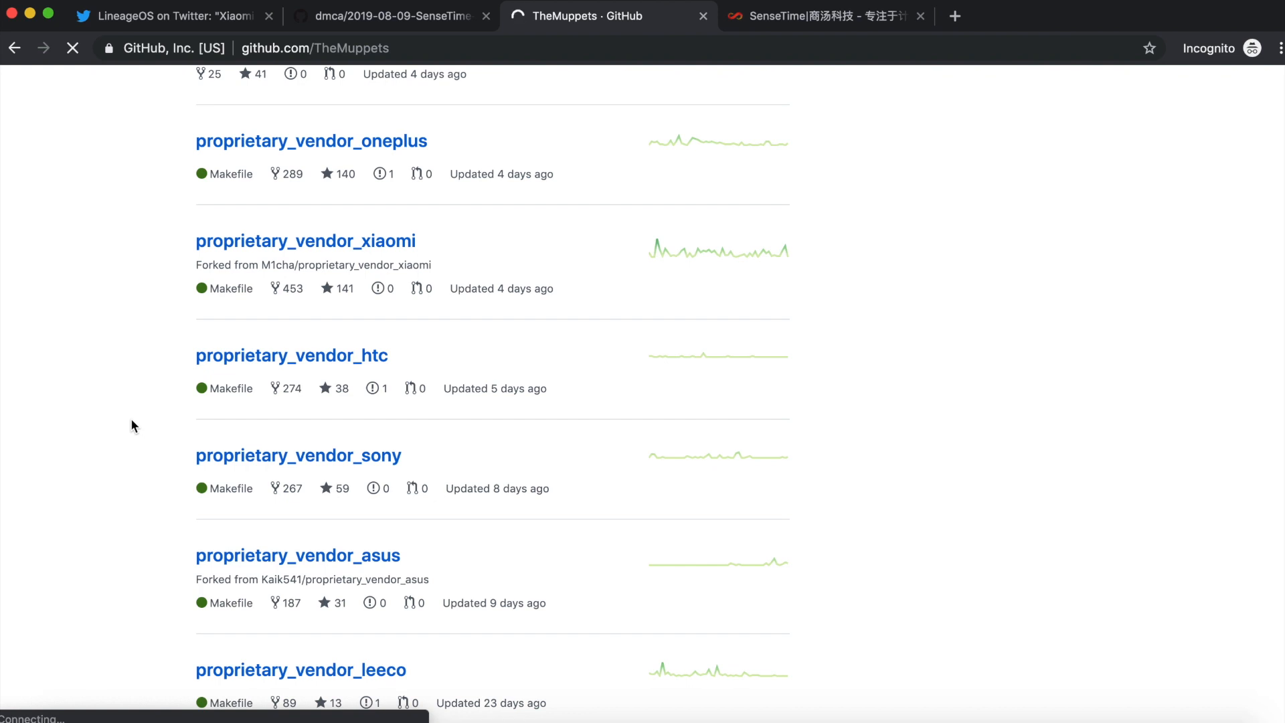
left_click(291, 354)
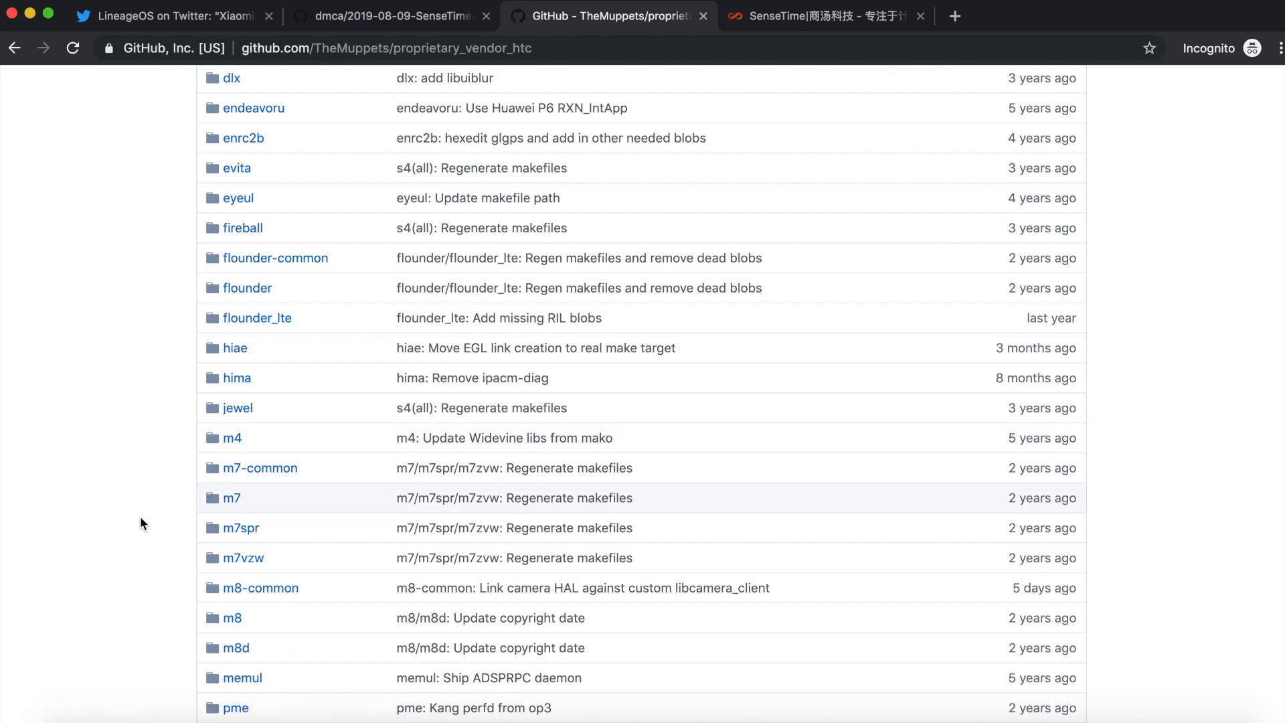
mouse_move(116, 477)
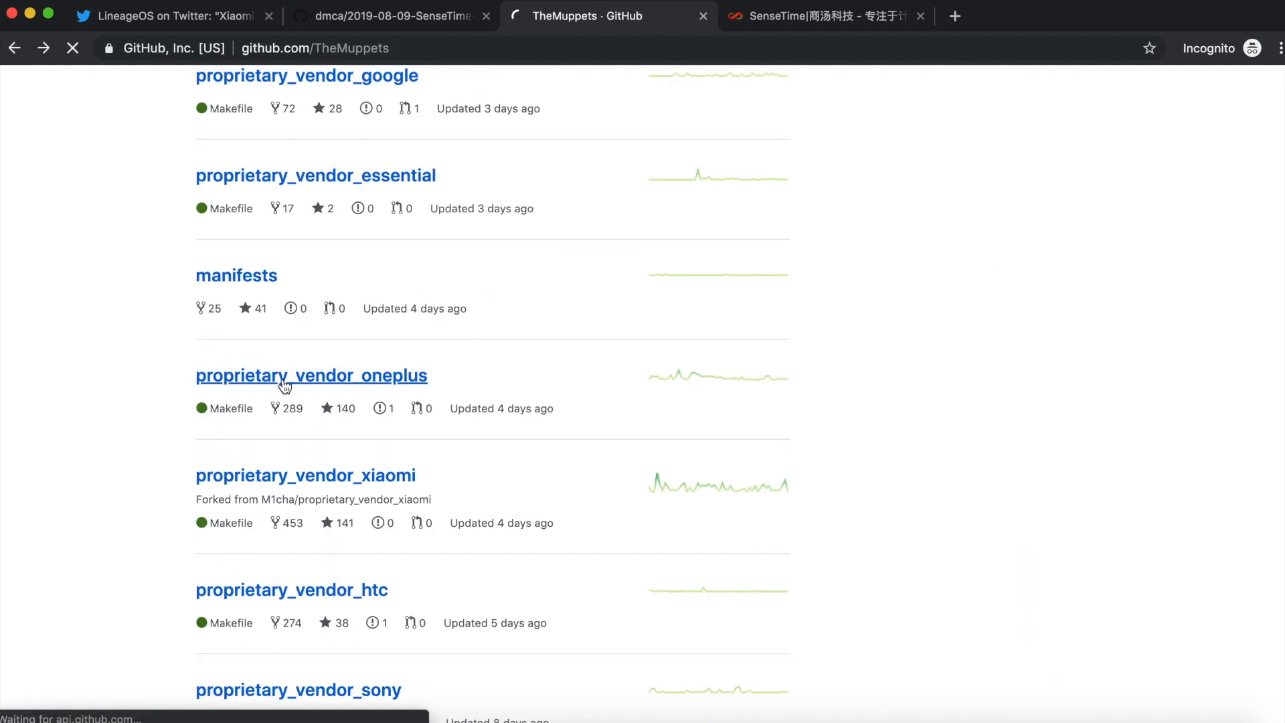
- Scroll TheMuppets' repository list and open proprietary_vendor_oneplus, showing bacon, cheeseburger and dumpling folders
scroll("down", 3)
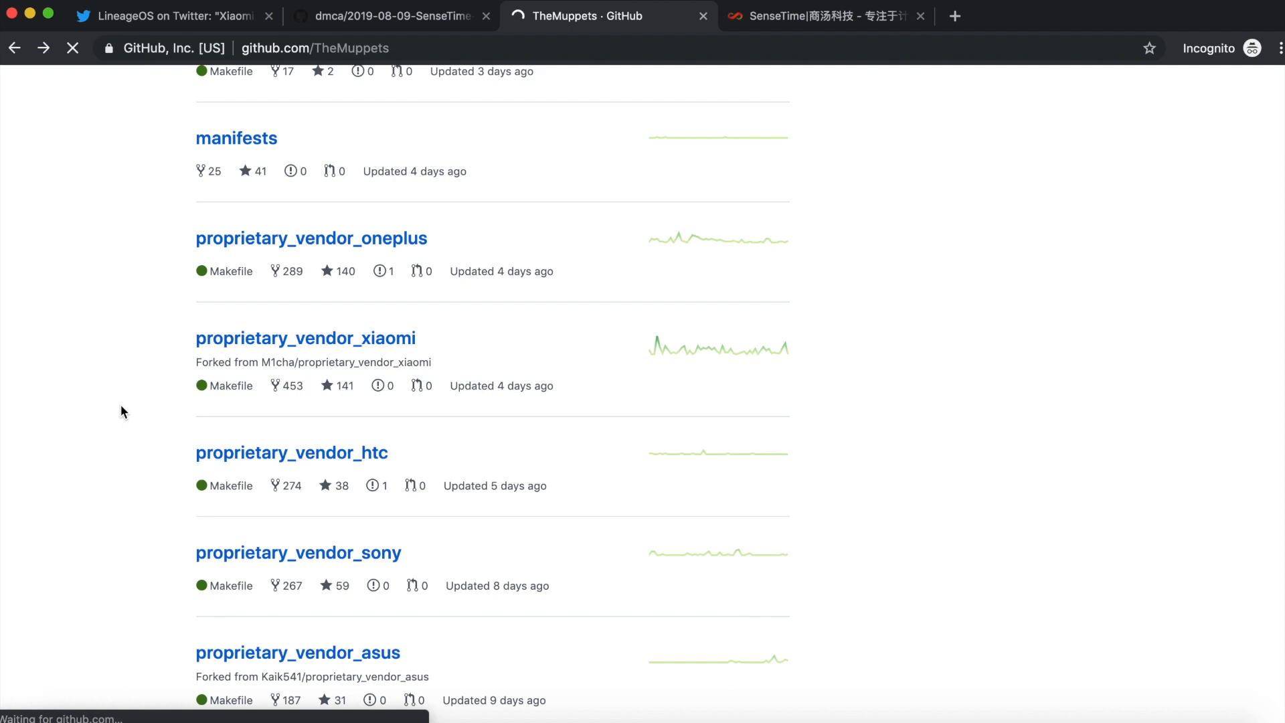
left_click(311, 238)
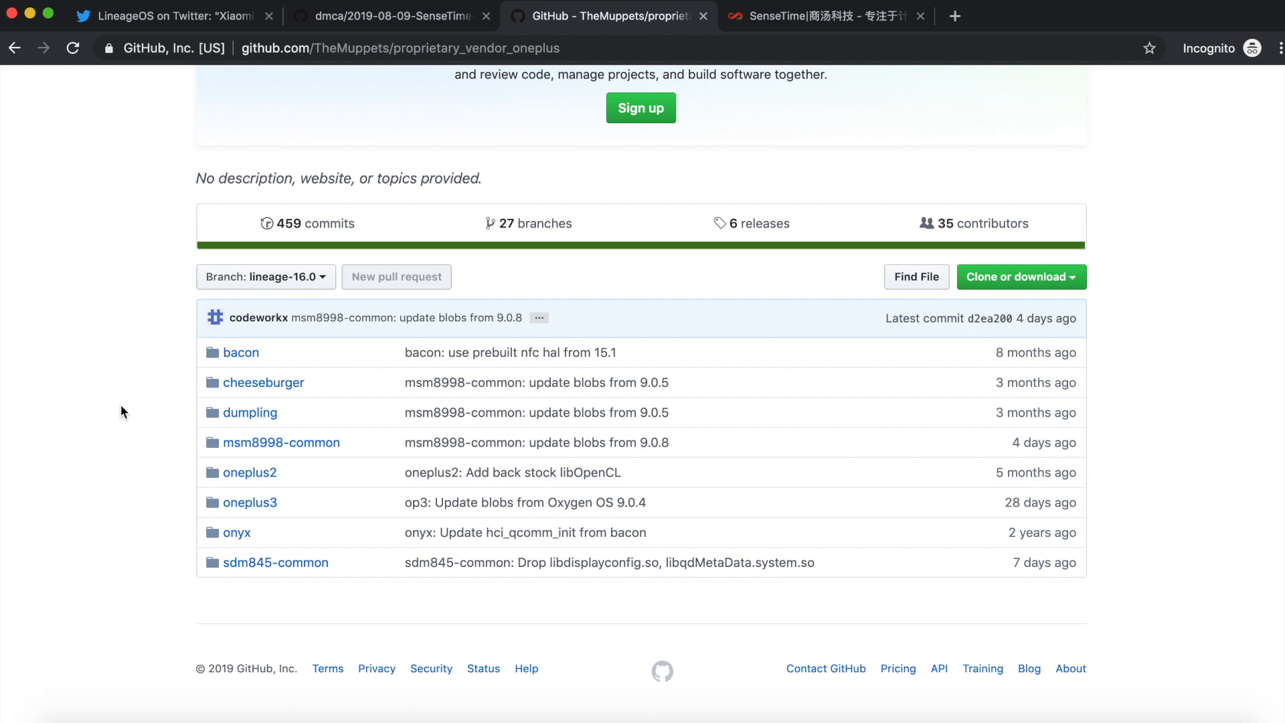
mouse_move(250, 412)
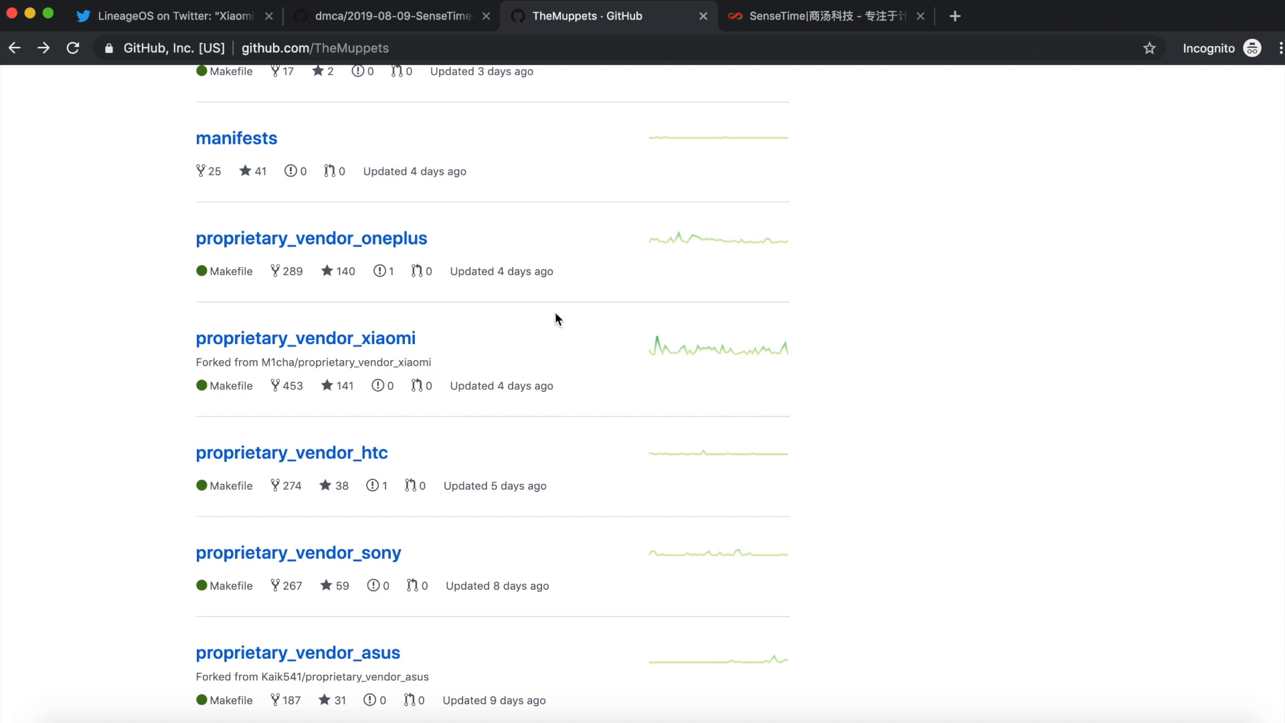
mouse_move(339, 178)
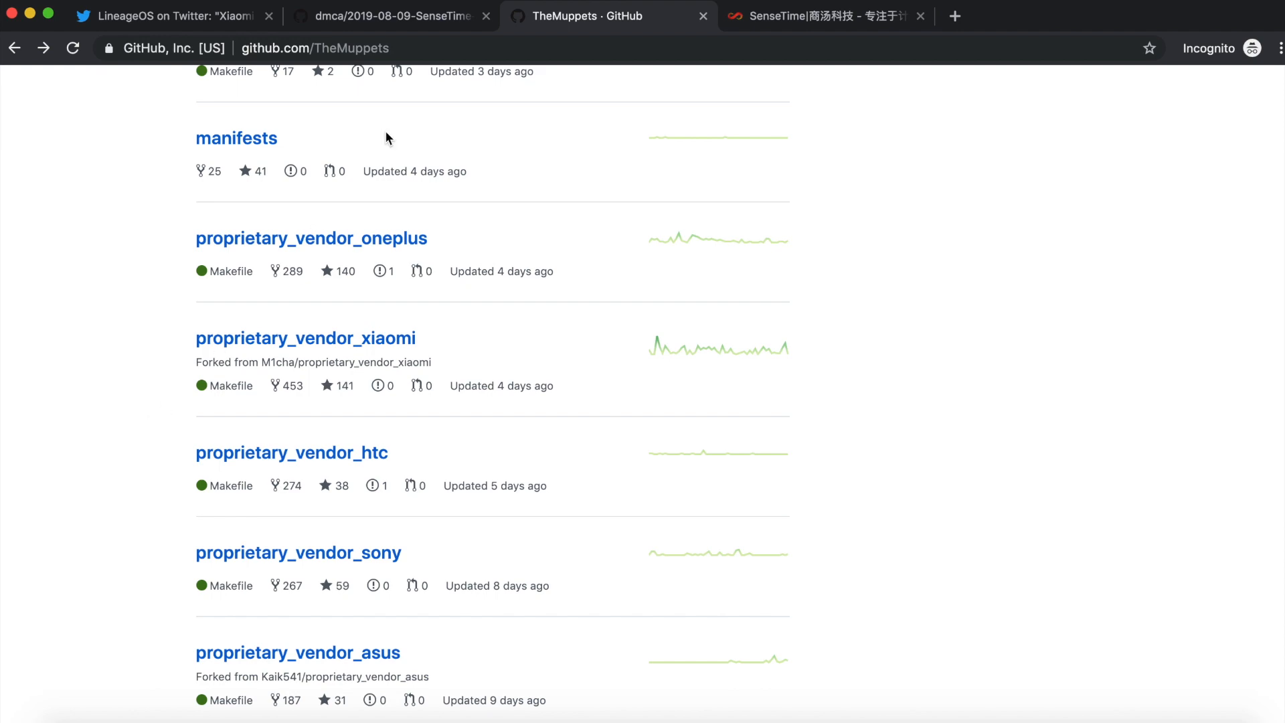
left_click(393, 15)
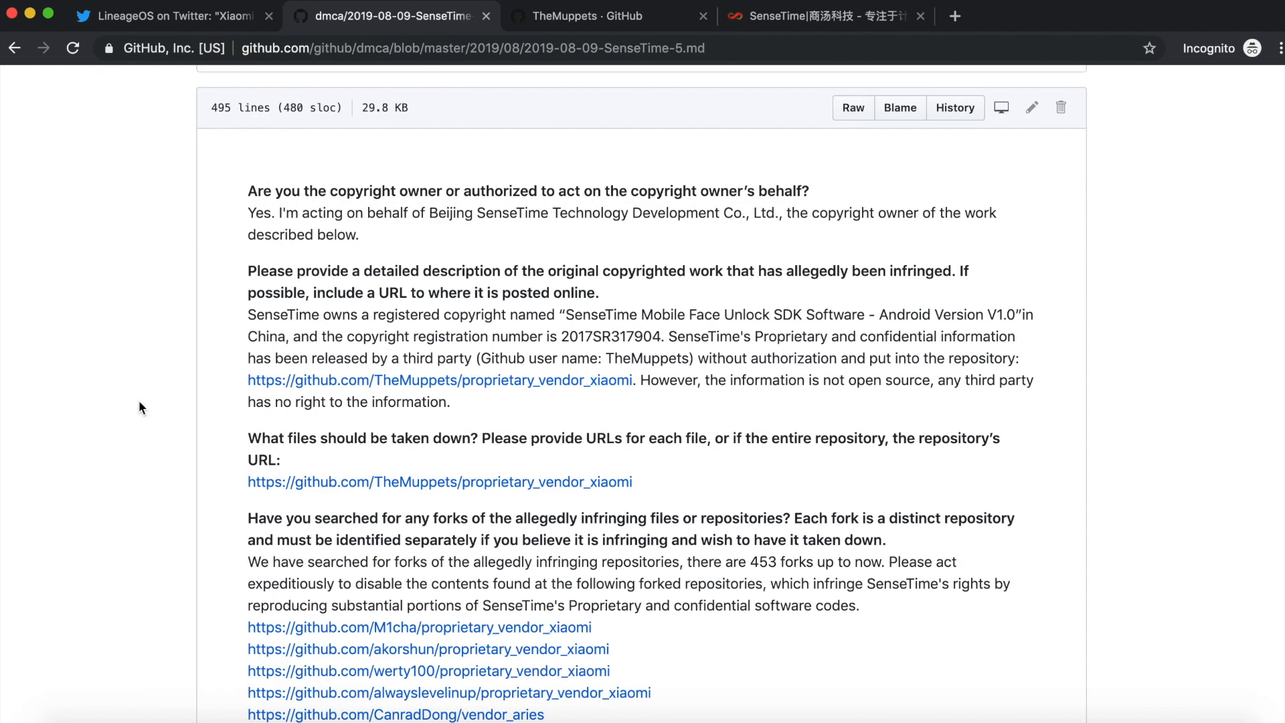
scroll("down", 3)
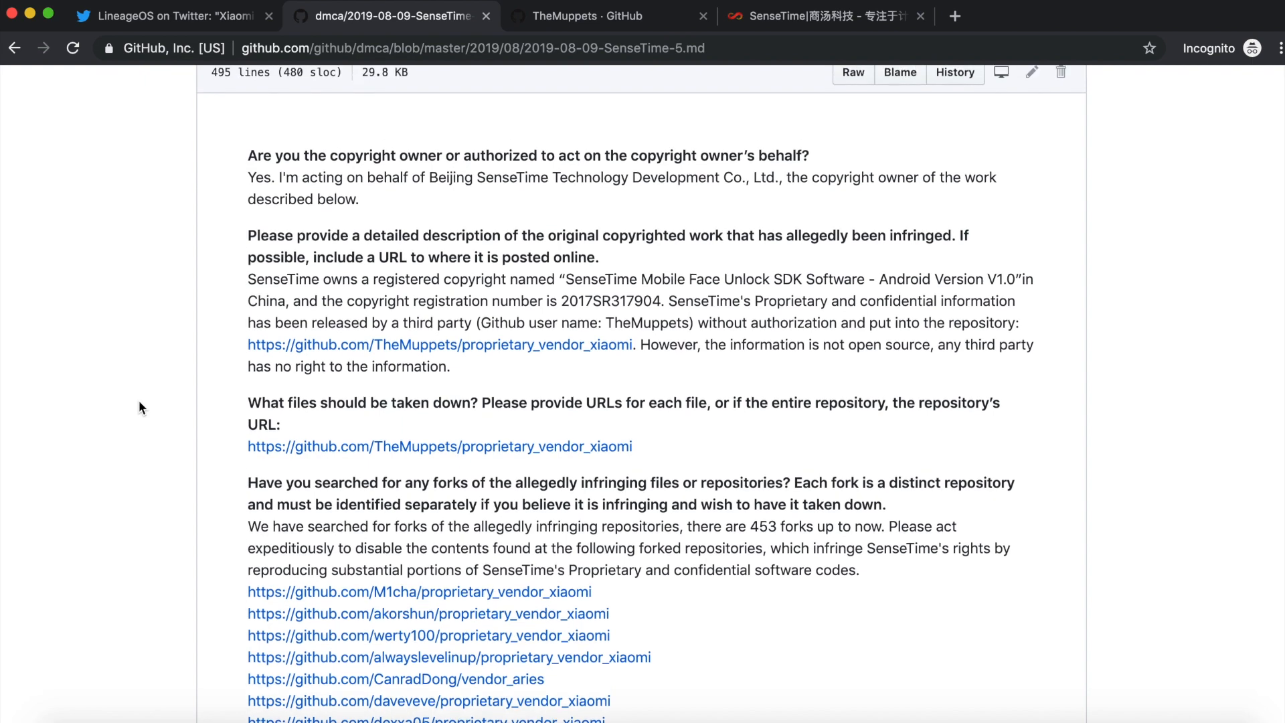
left_click(610, 15)
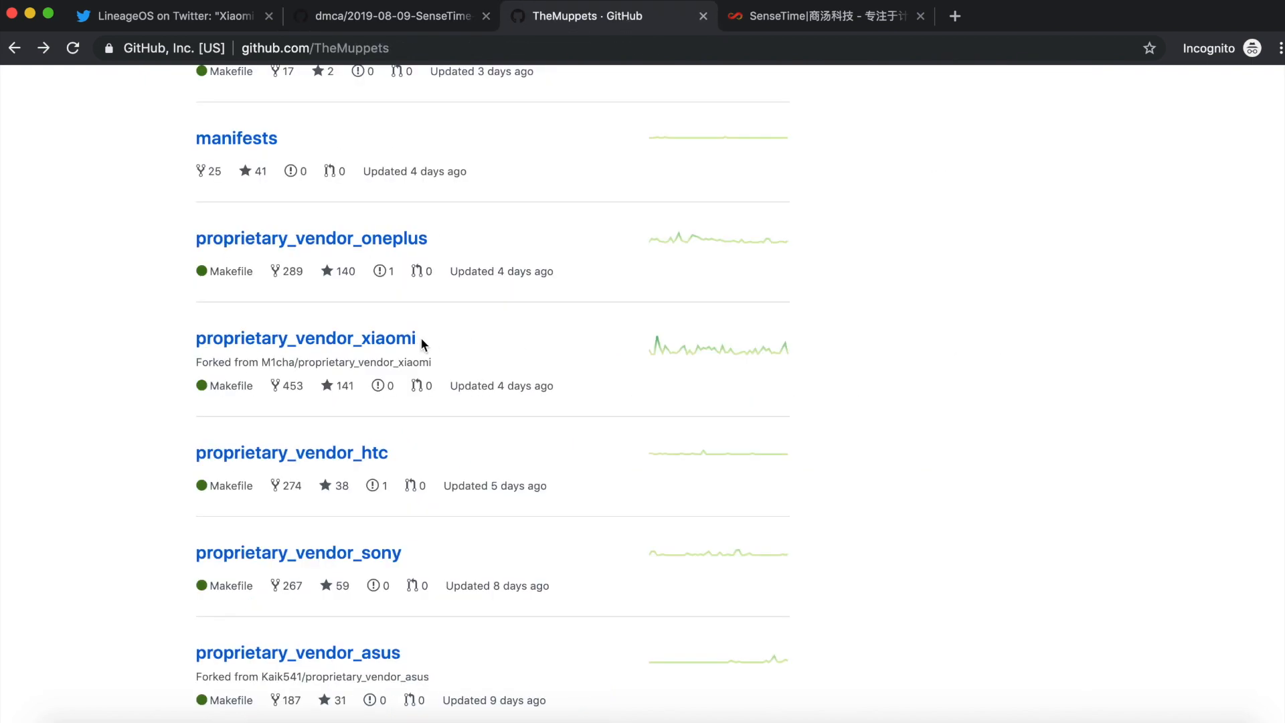
left_click(306, 337)
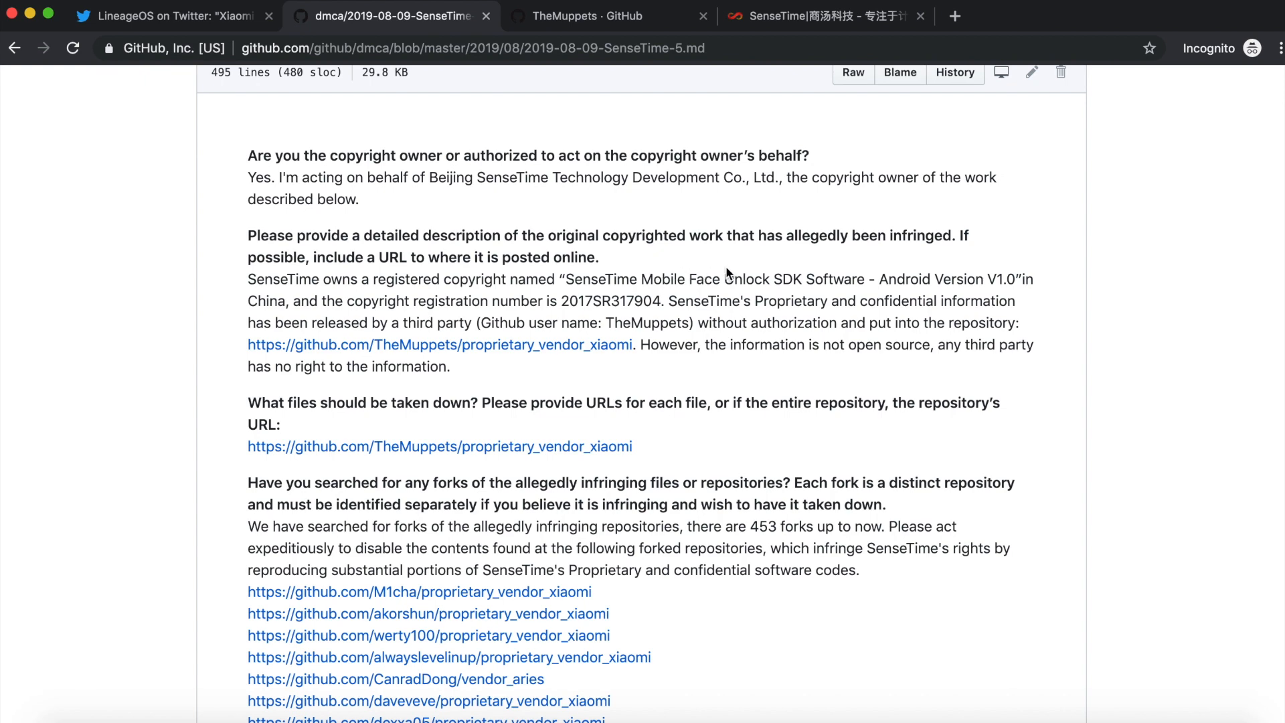
double_click(601, 278)
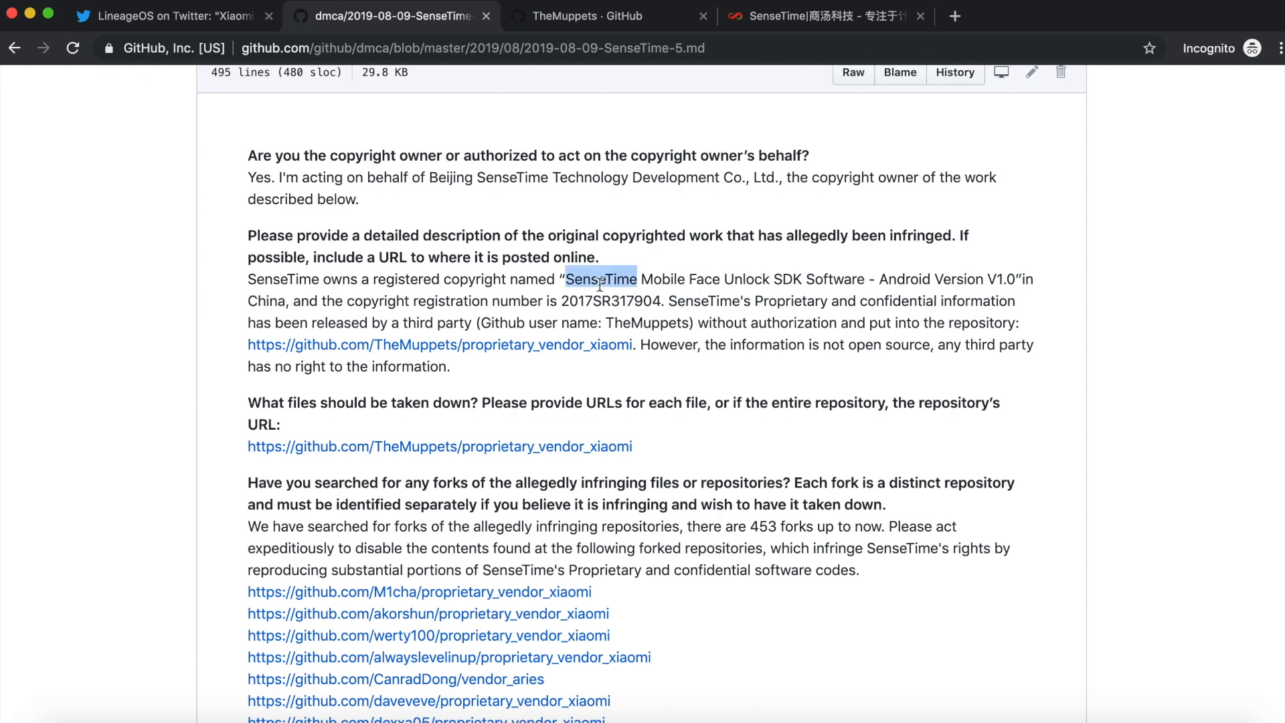
left_click(819, 16)
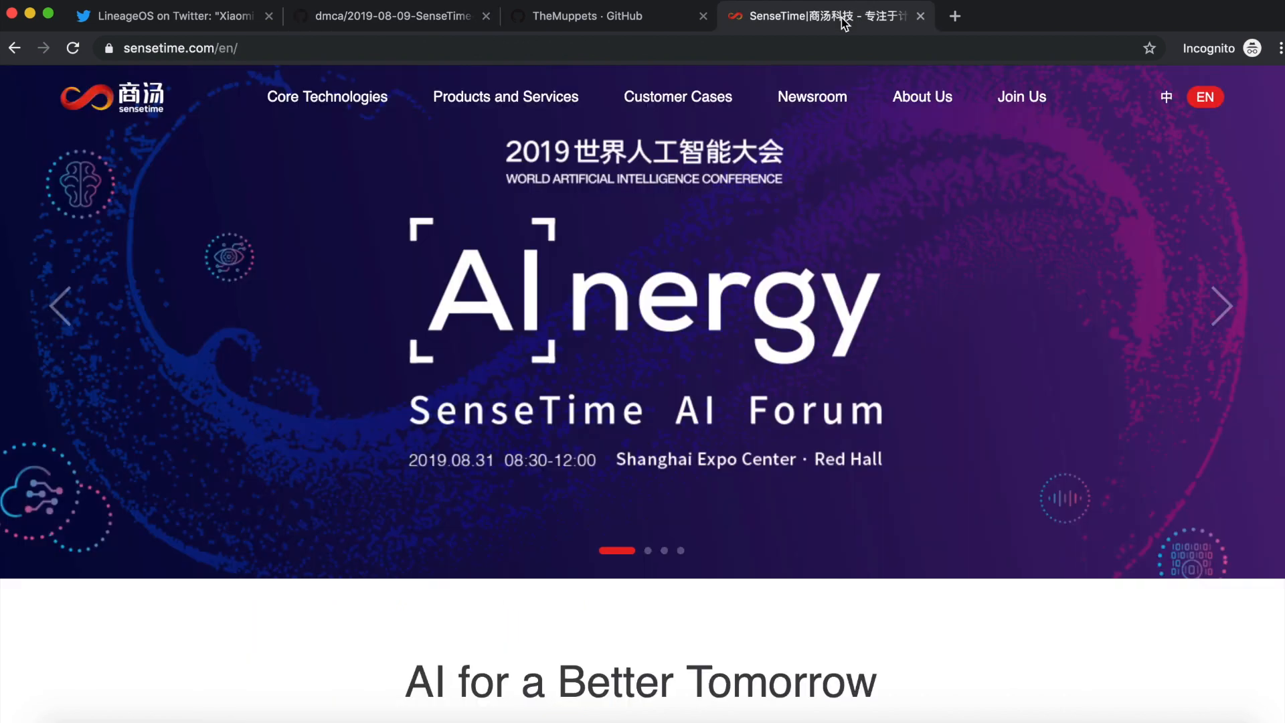
left_click(394, 16)
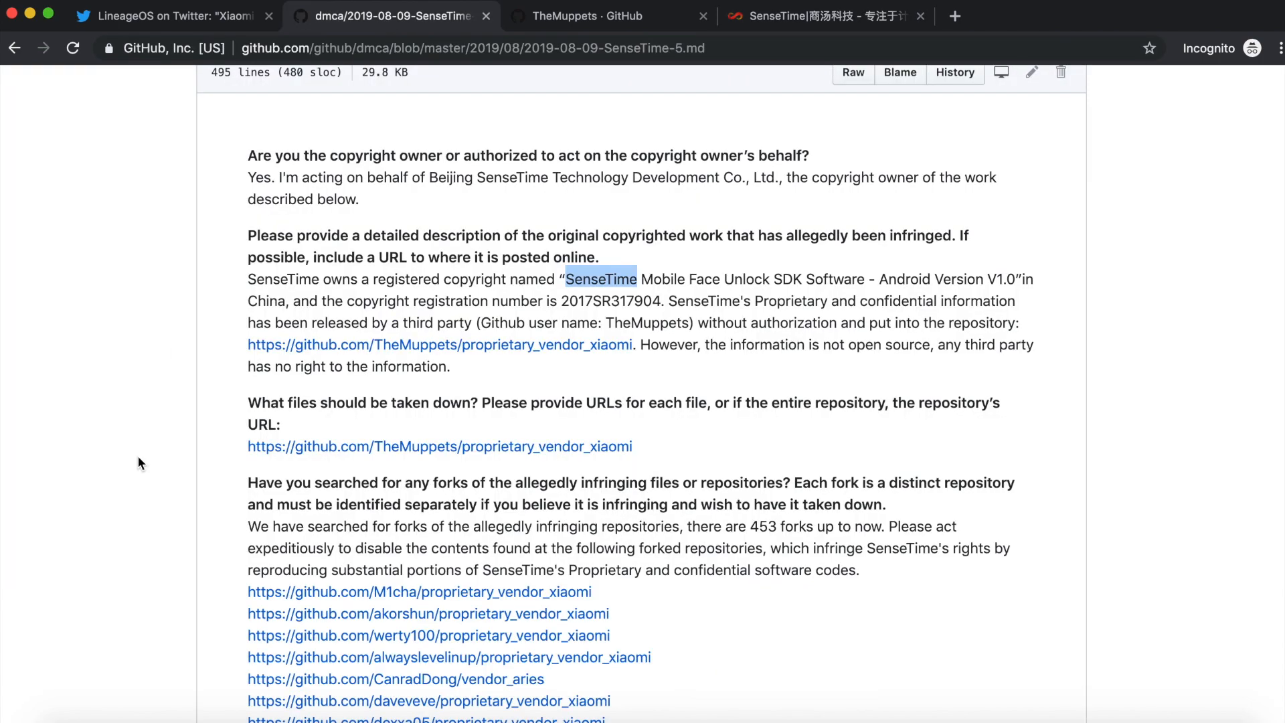
left_click(601, 278)
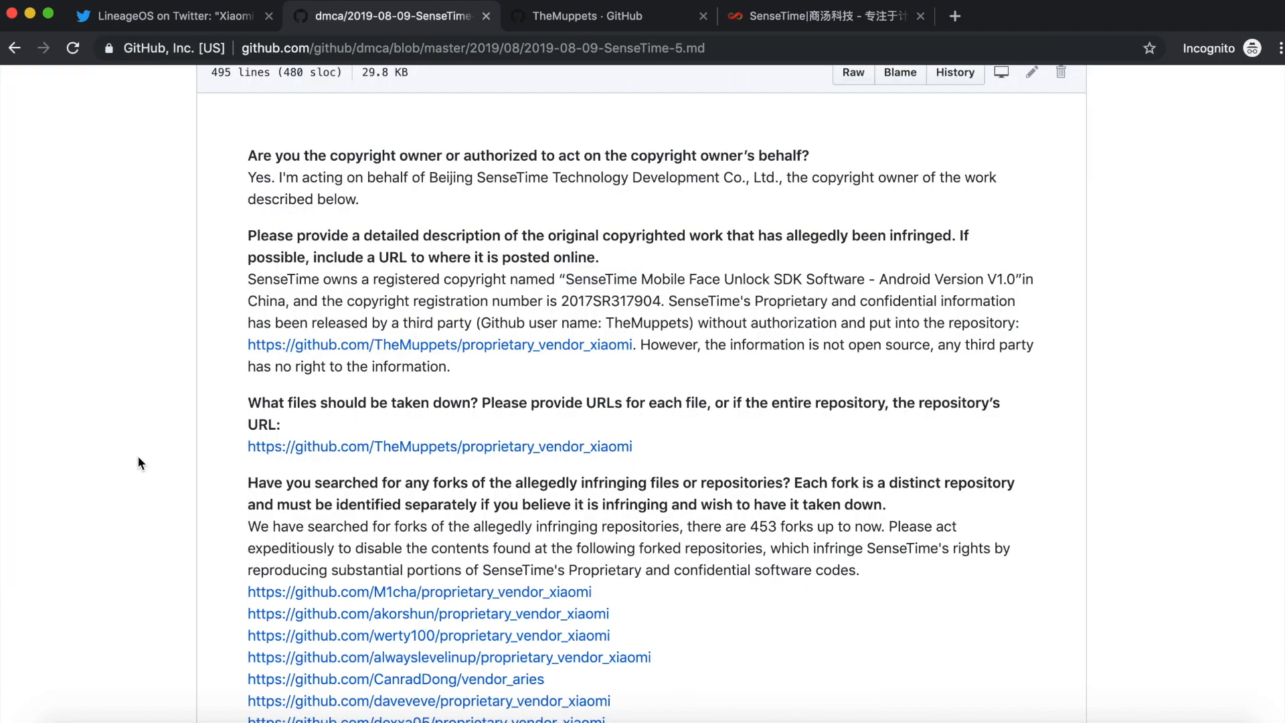
left_click(582, 16)
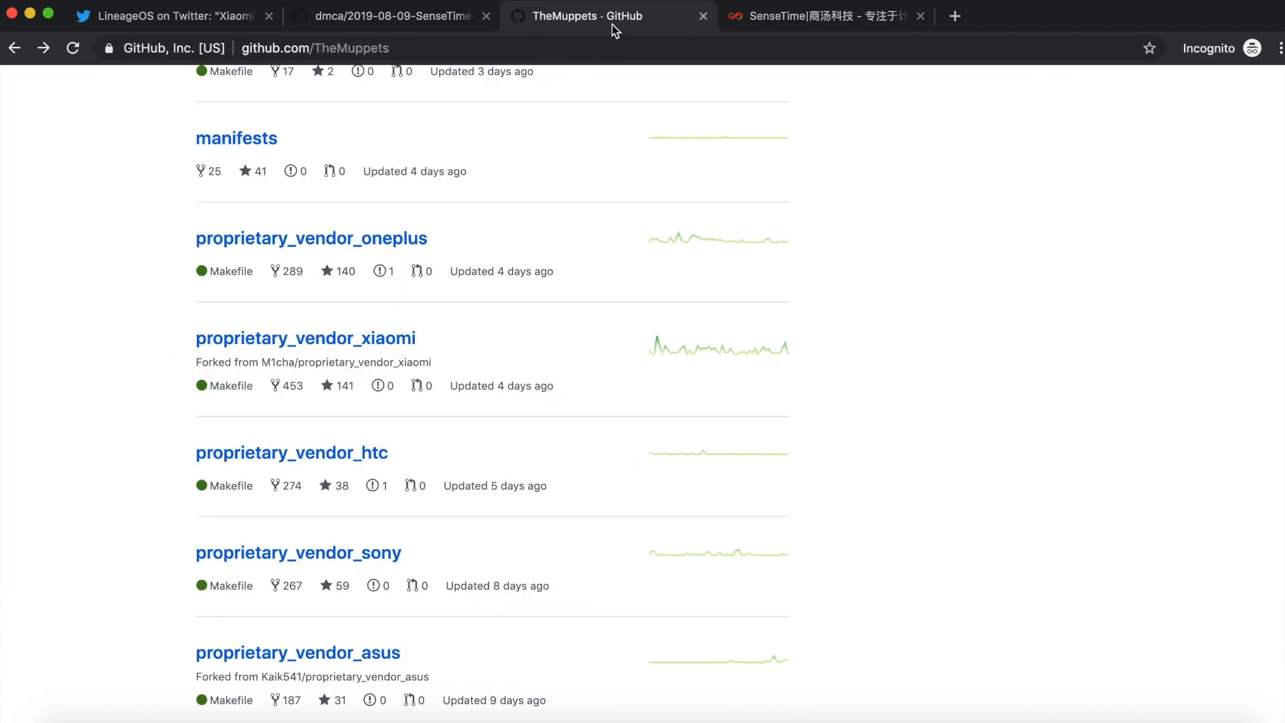
mouse_move(318, 437)
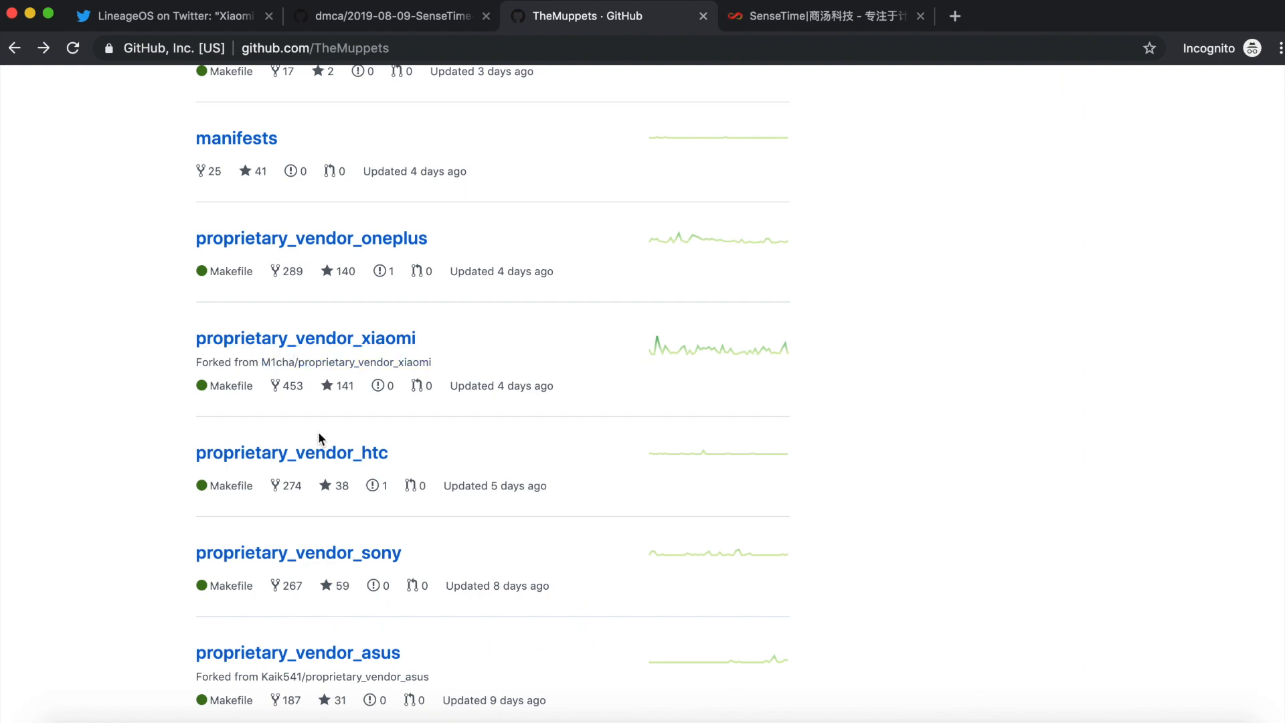
- View proprietary_vendor_htc and its top-level device list, then switch back to the DMCA notice
left_click(292, 452)
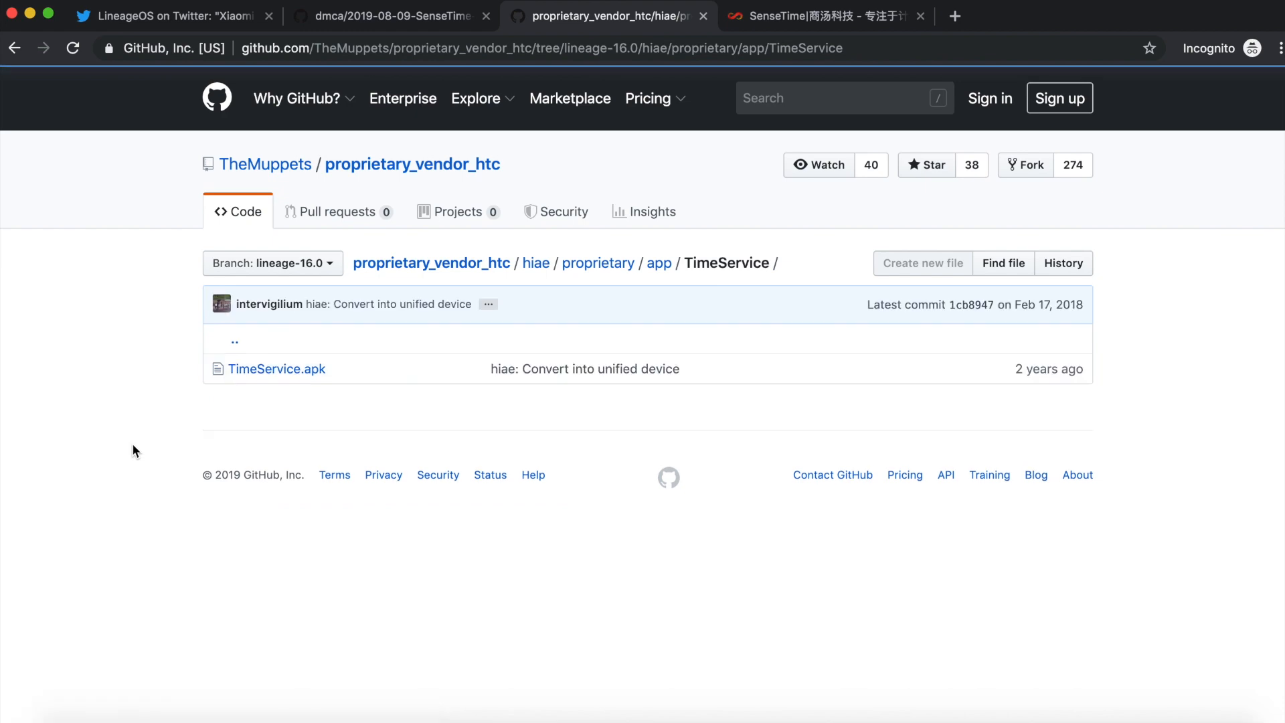
mouse_move(406, 431)
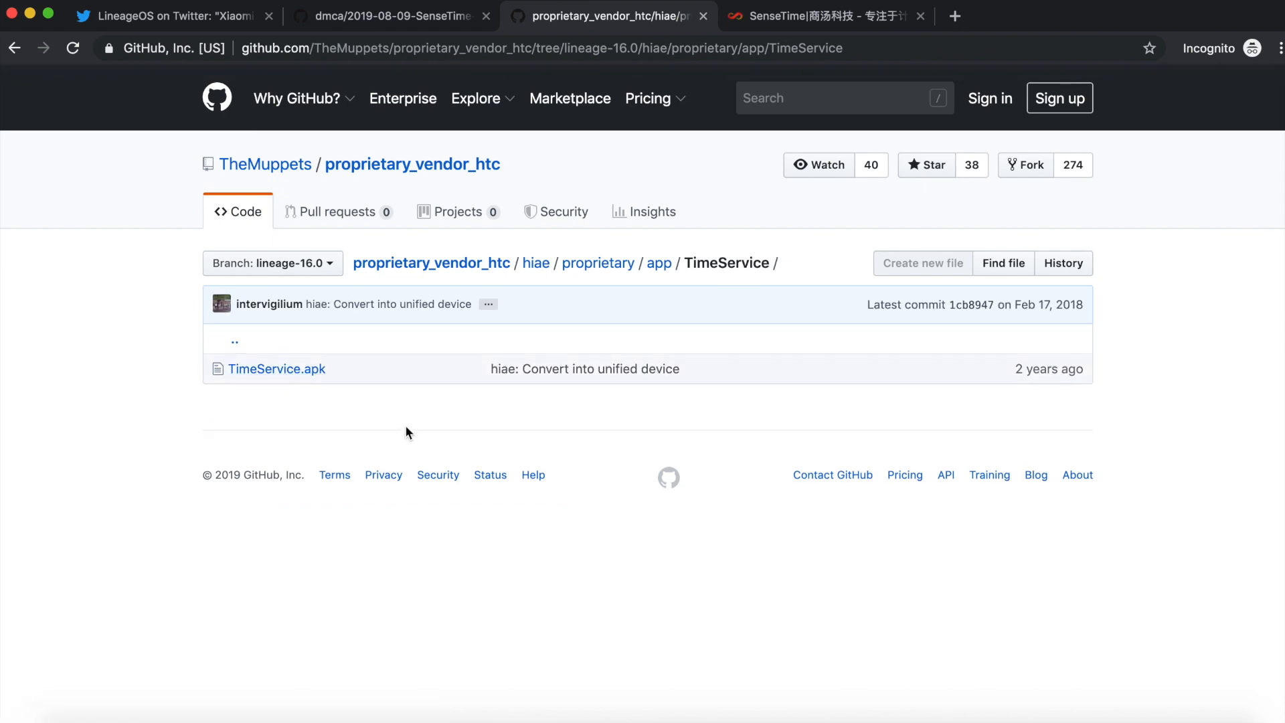
left_click(536, 262)
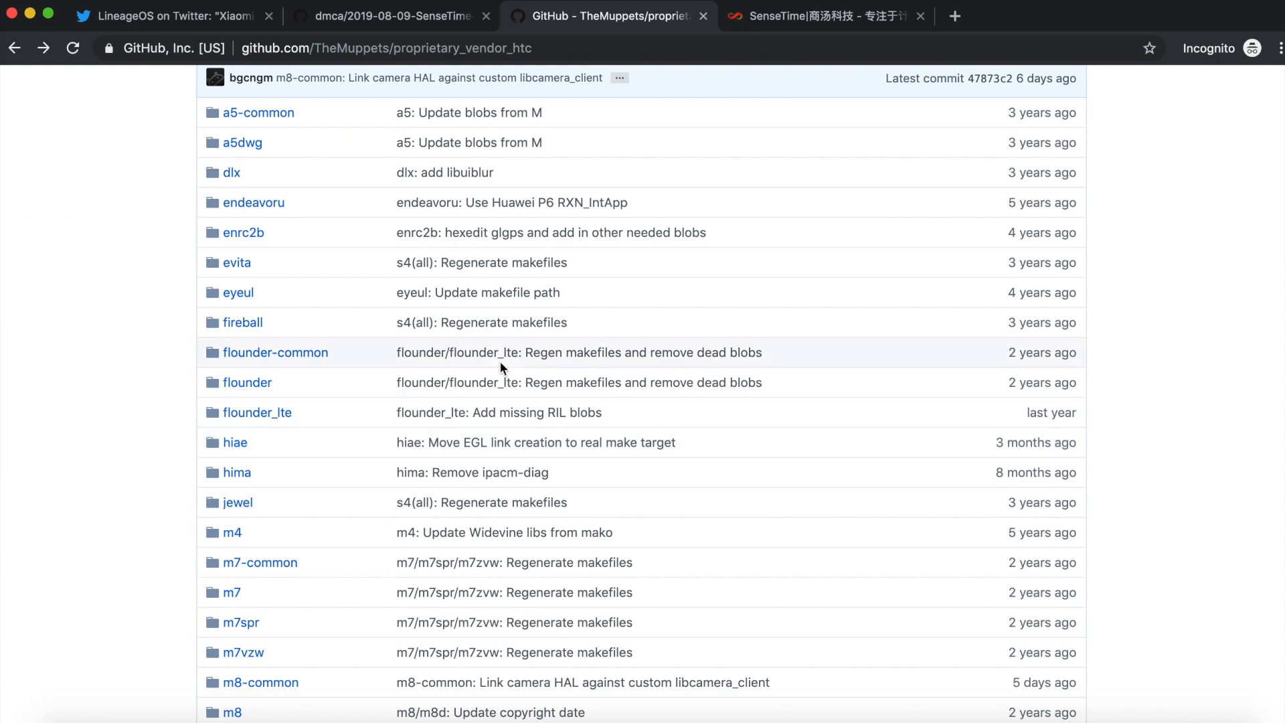
left_click(389, 16)
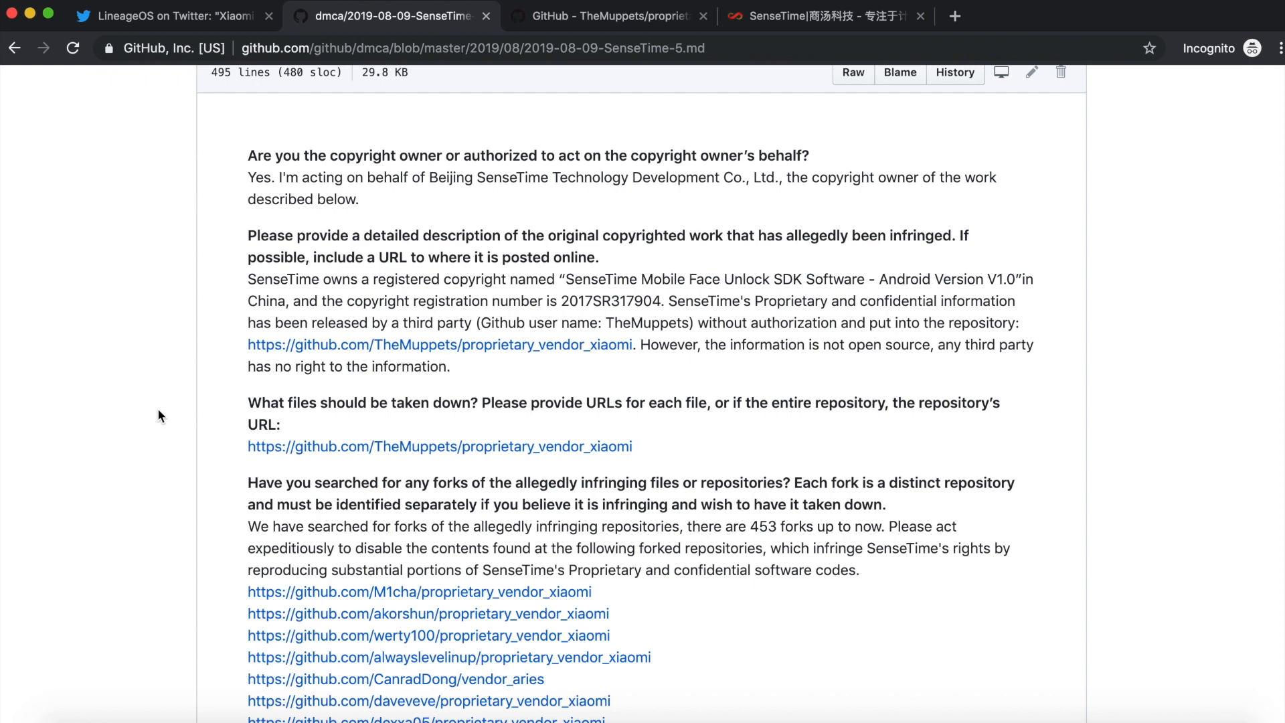
- Scroll through the DMCA notice's fork URLs, then show the LineageOS tweet about Xiaomi builds
scroll("down", 3)
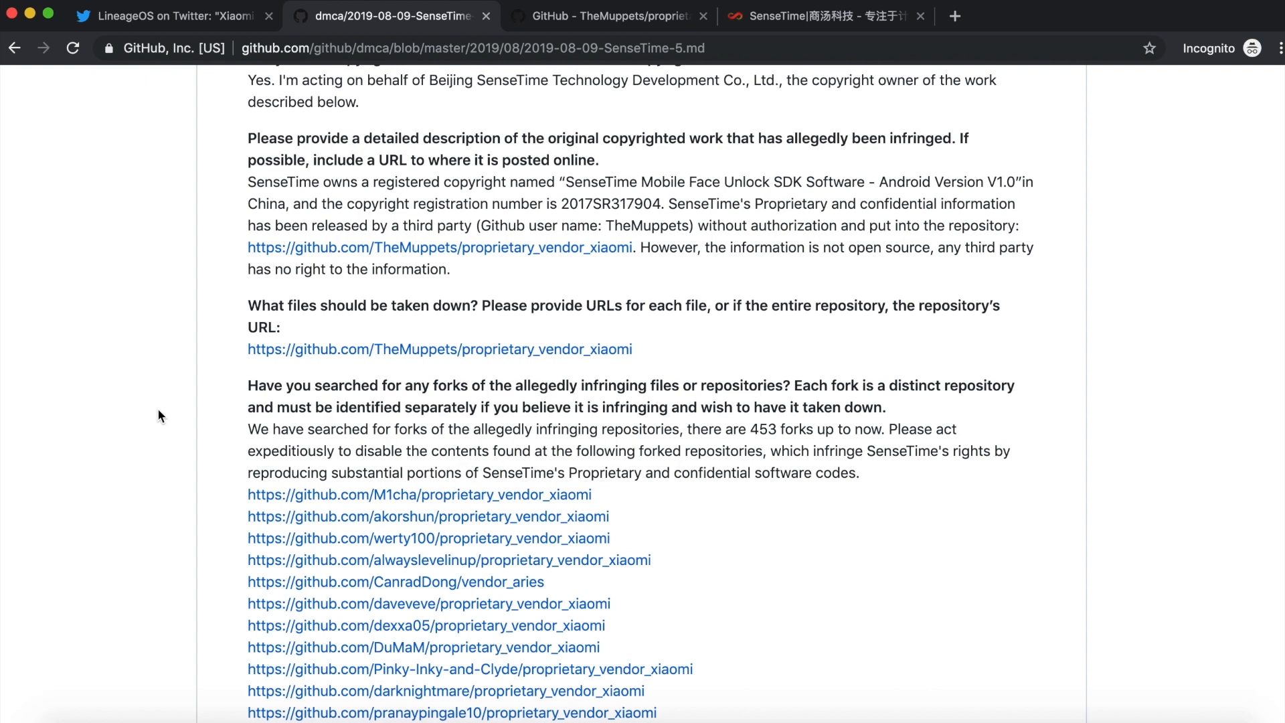
mouse_move(522, 261)
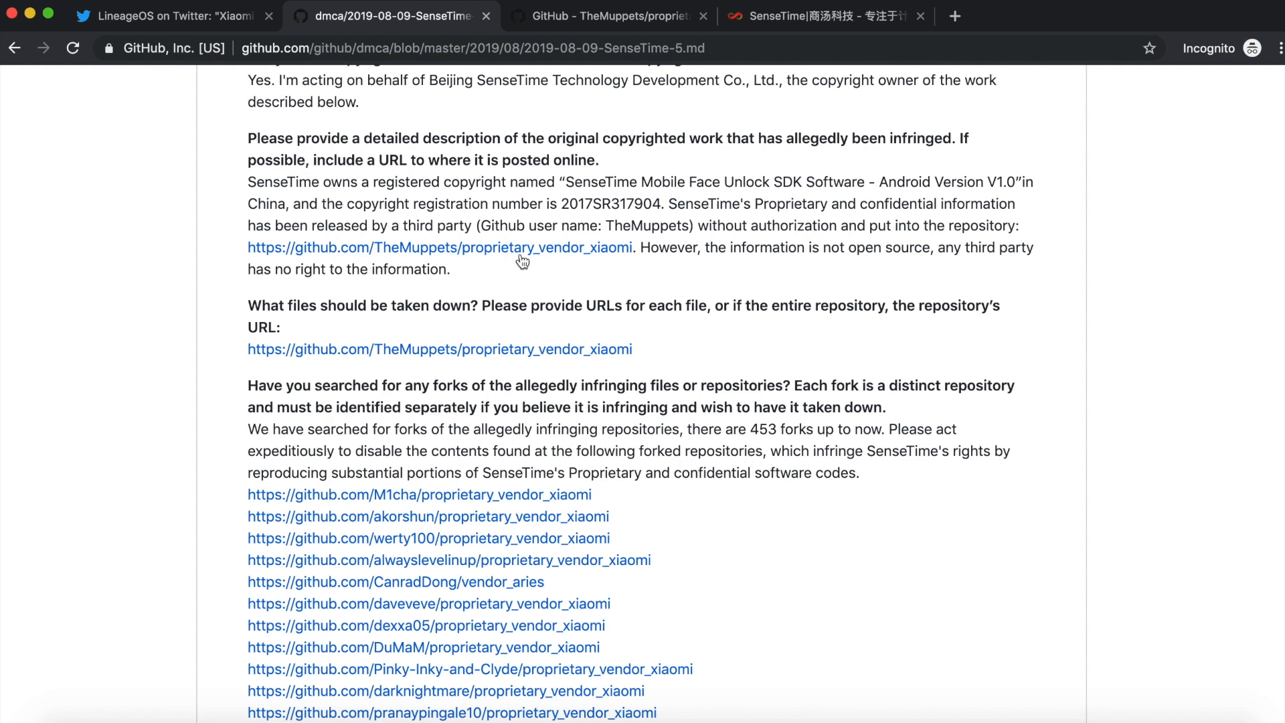
scroll("down", 3)
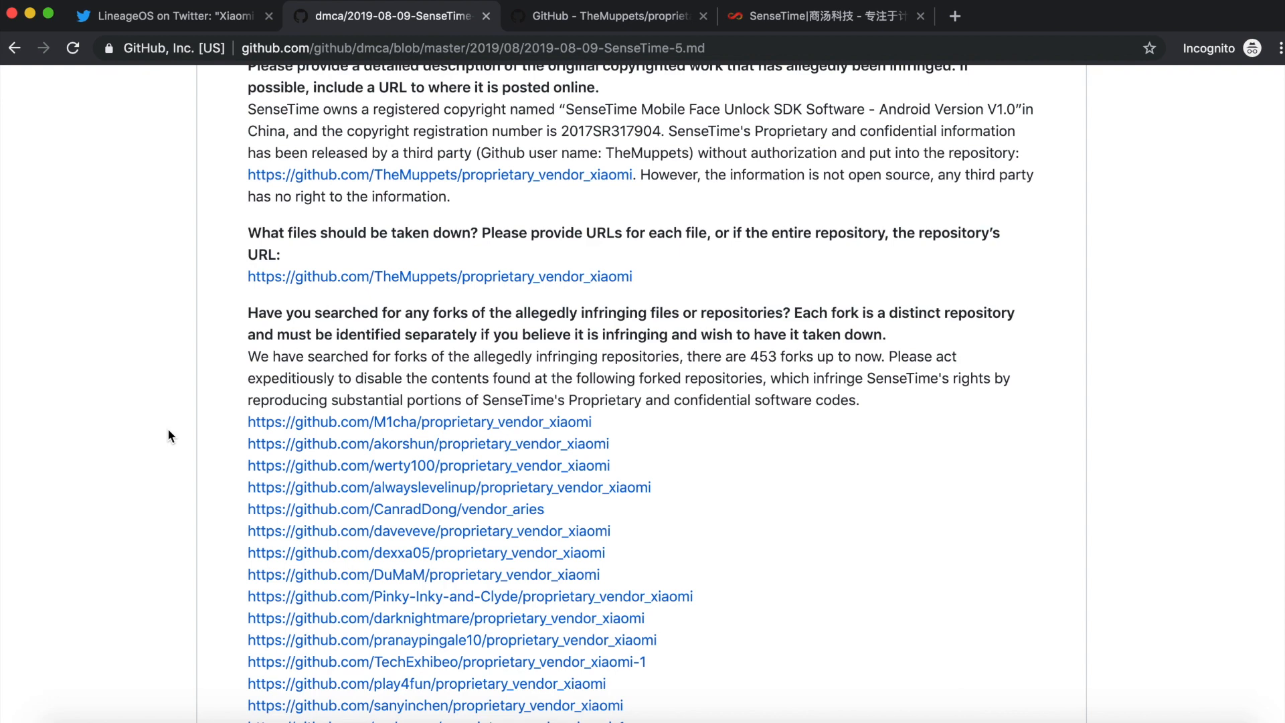
mouse_move(215, 74)
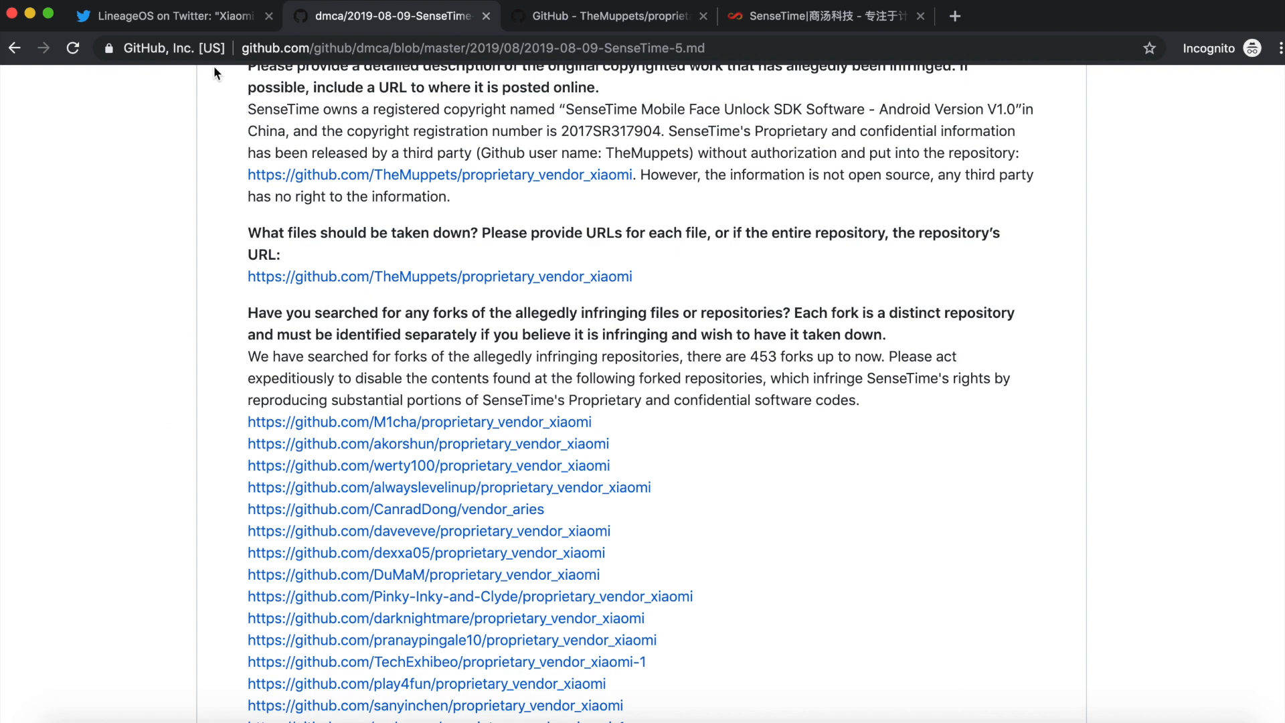
left_click(172, 15)
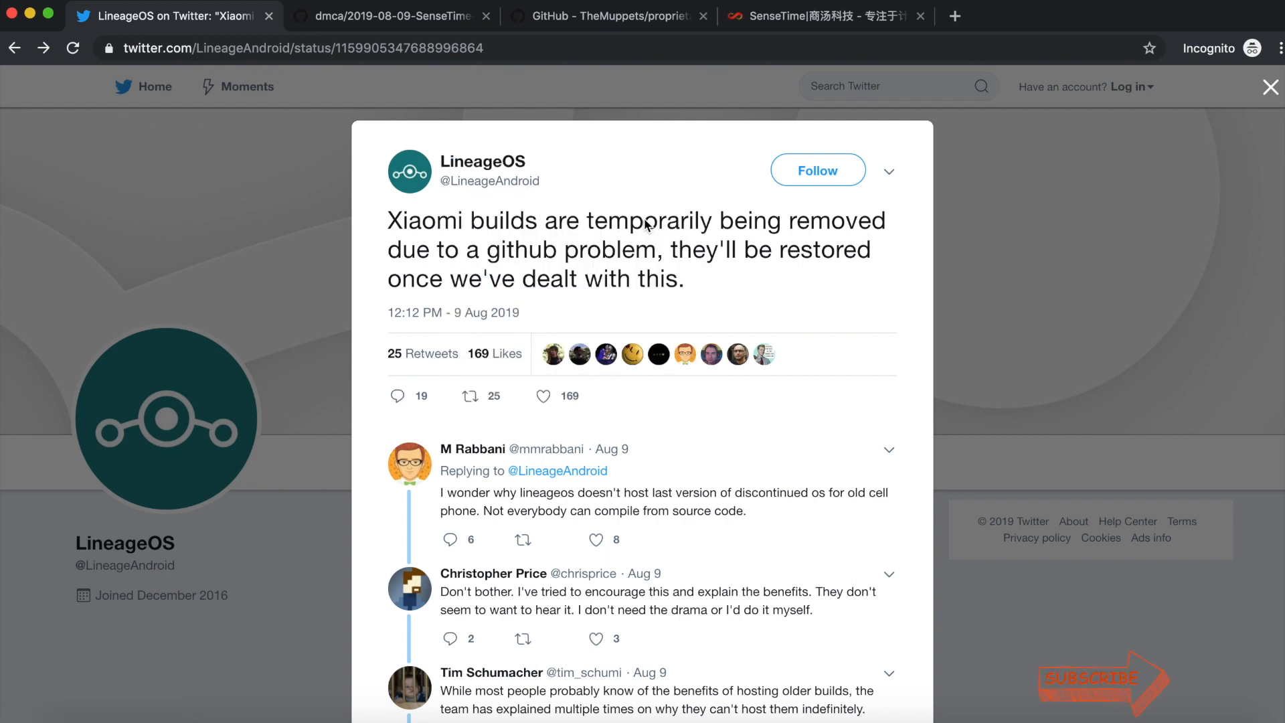
- Scroll the proprietary_vendor_htc folders, glance at the DMCA notice, then return to the tweet
left_click(606, 15)
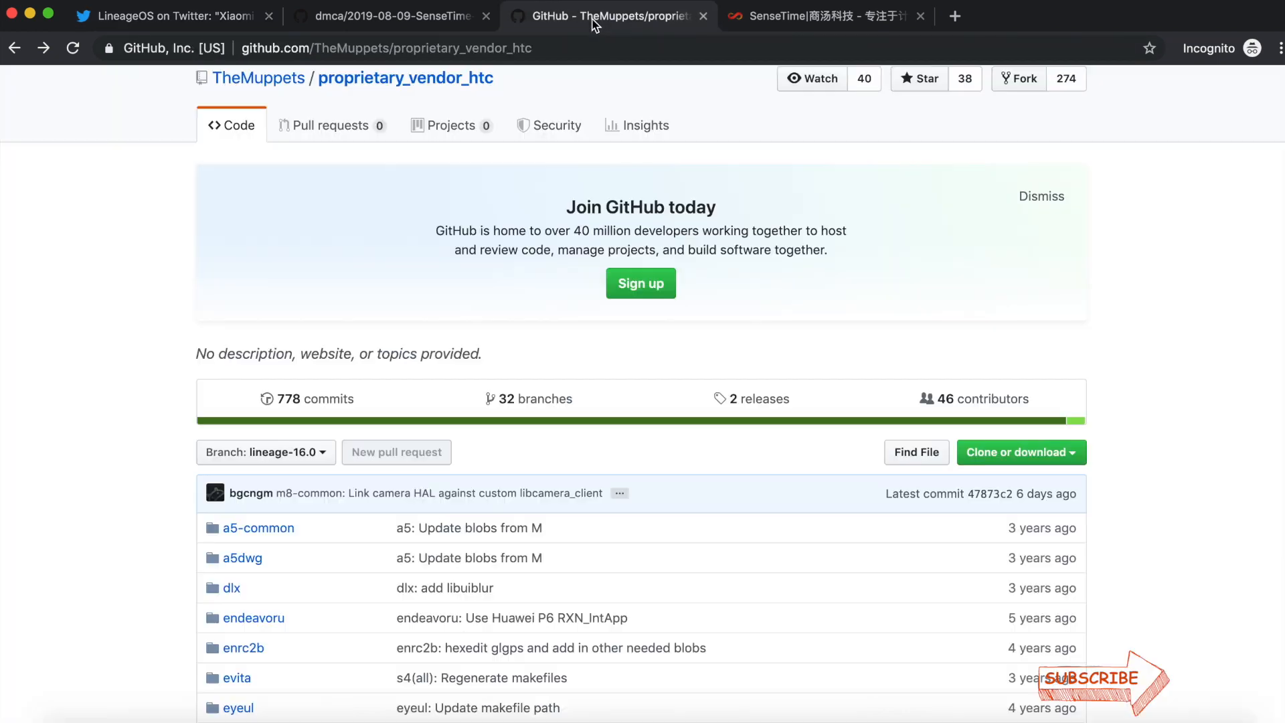
scroll("down", 3)
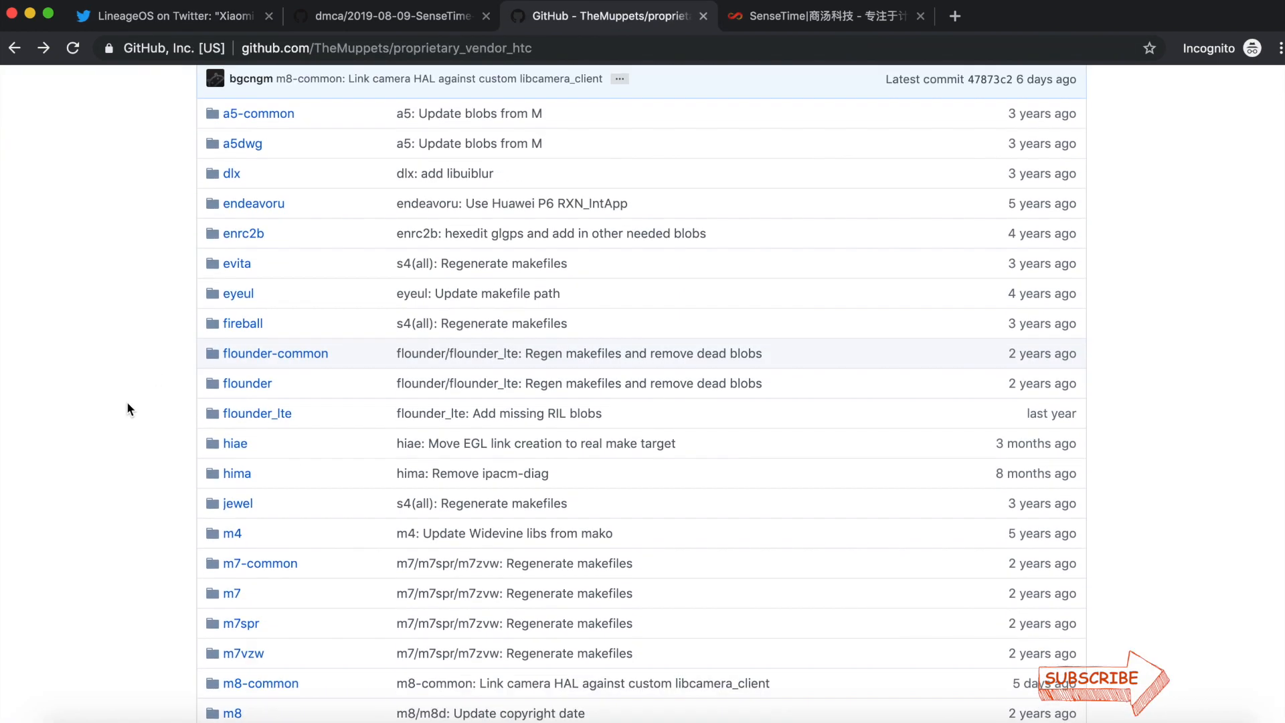
scroll("down", 3)
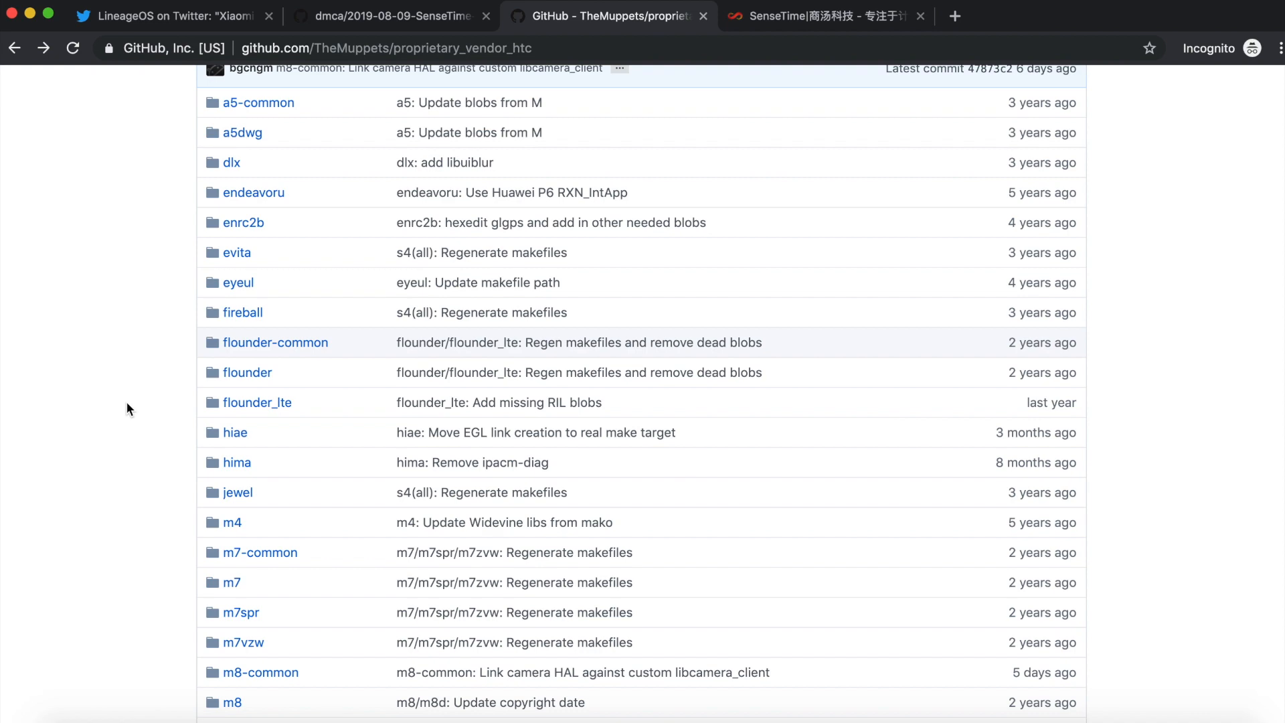
left_click(385, 15)
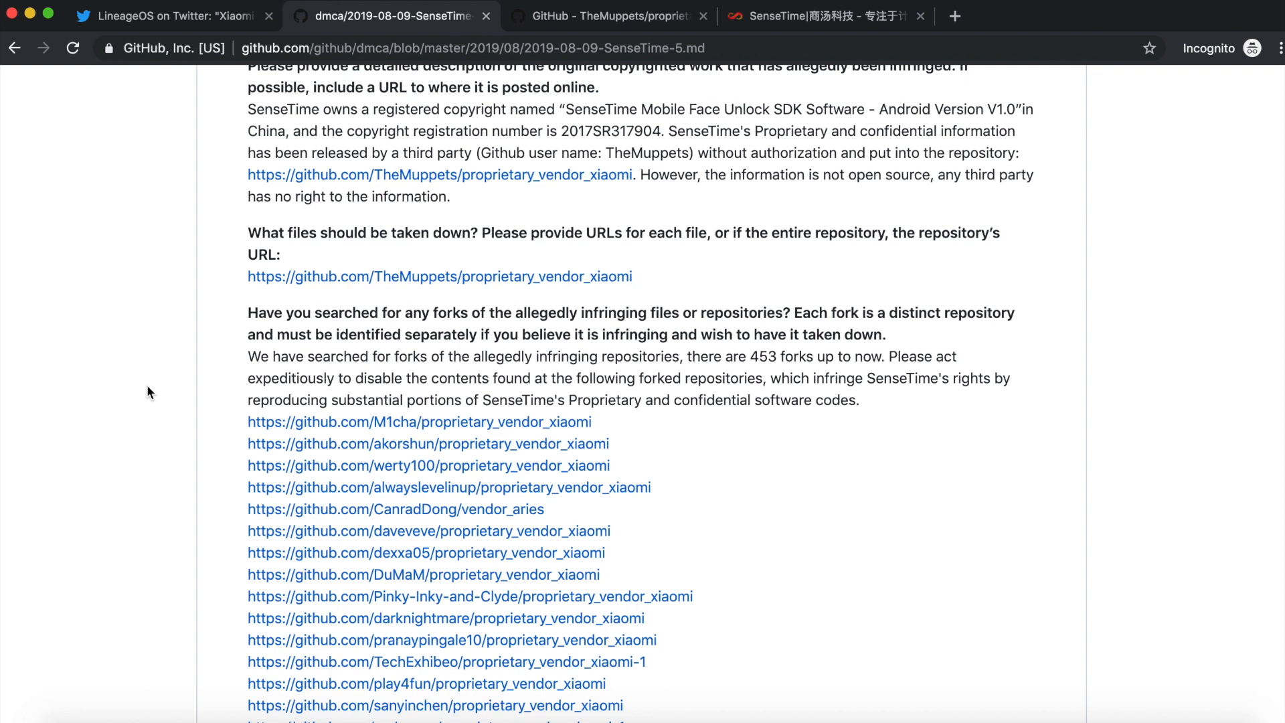
left_click(172, 16)
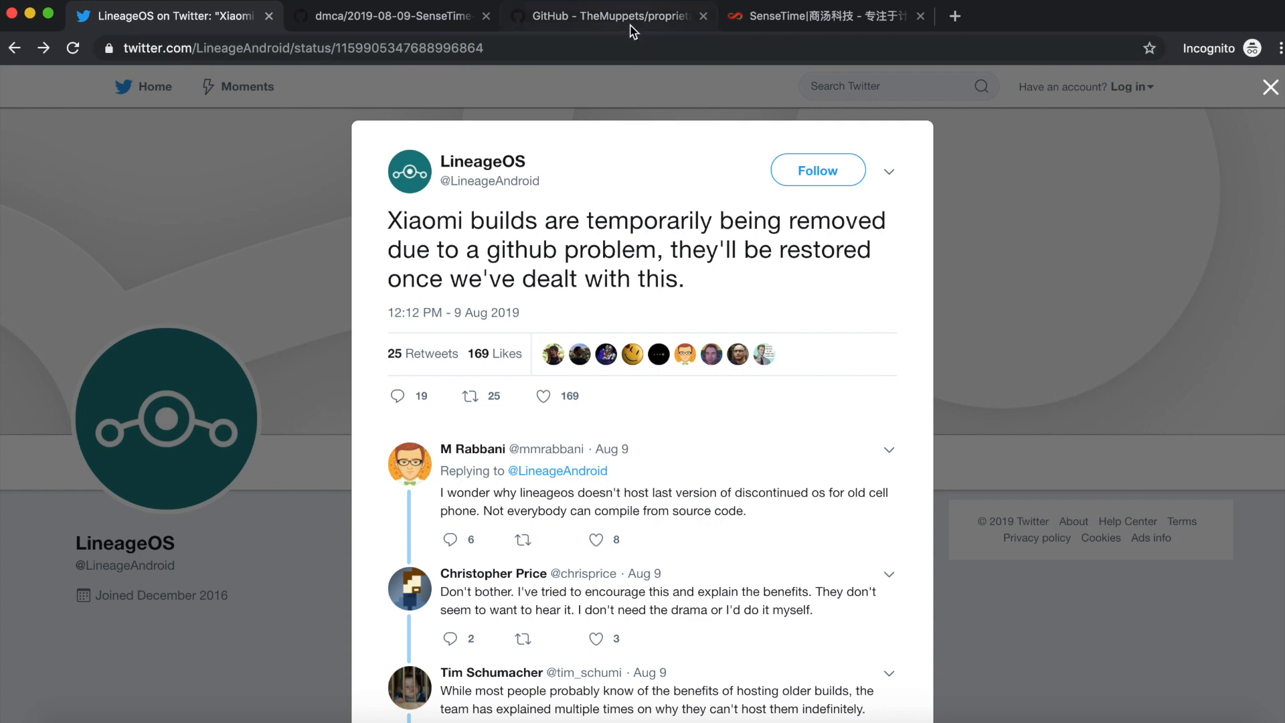
- Alternate between the LineageOS tweet and proprietary_vendor_htc tabs, finishing on the htc repository
left_click(609, 15)
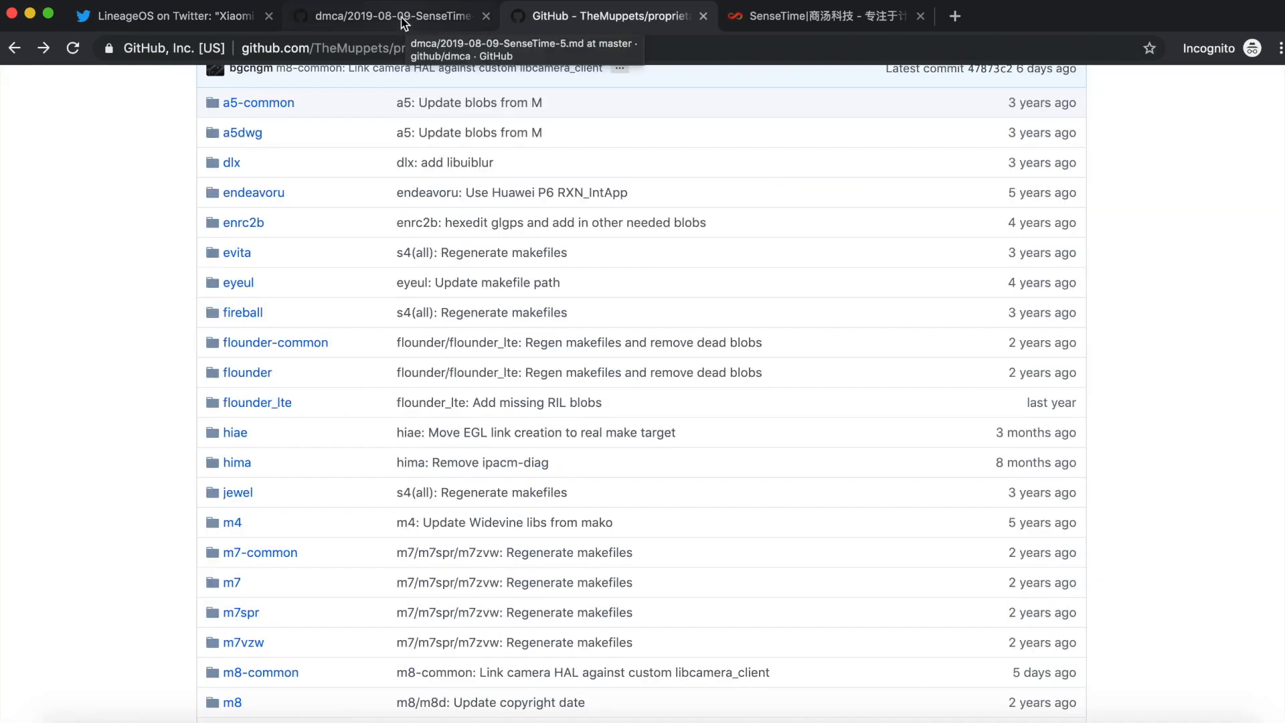
left_click(172, 16)
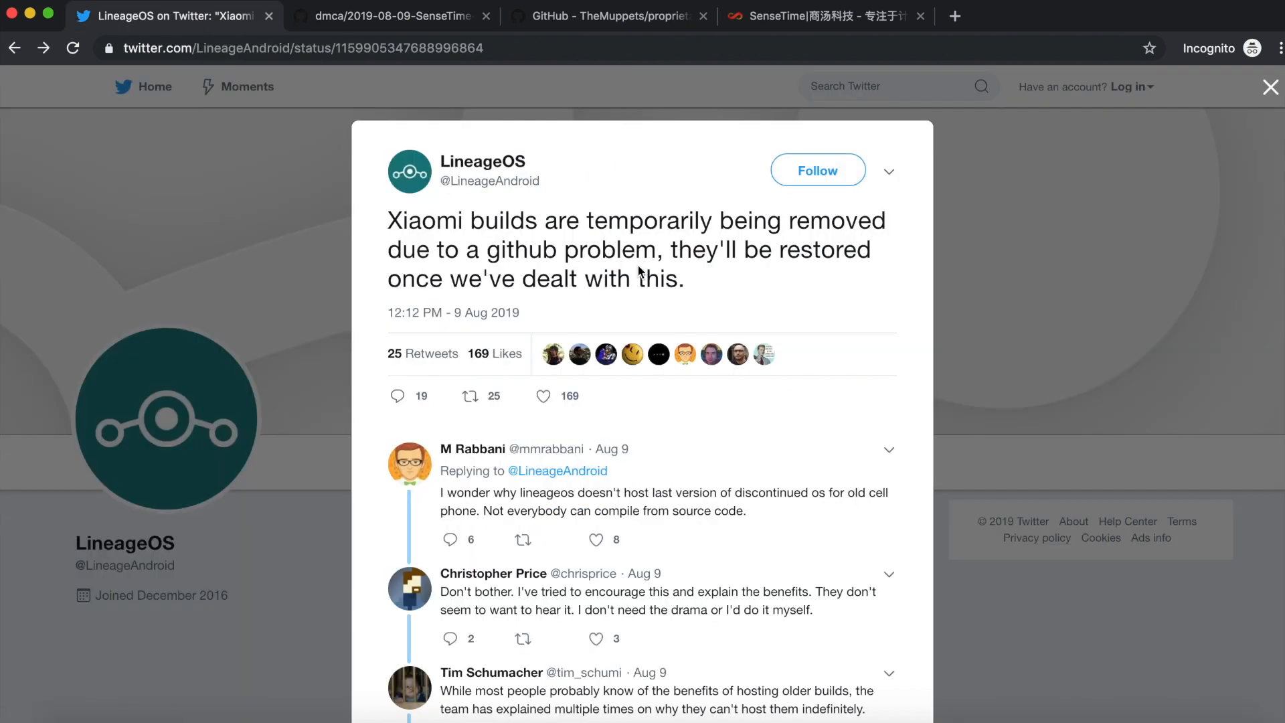
mouse_move(761, 305)
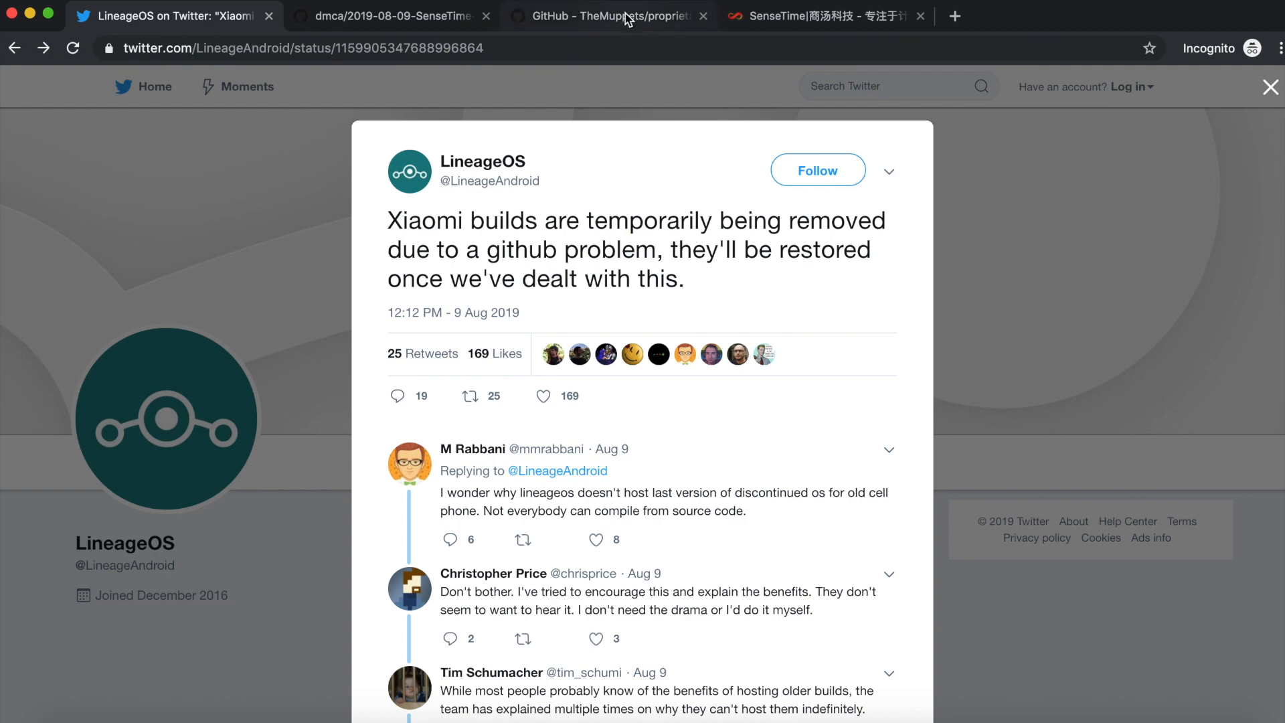
left_click(606, 16)
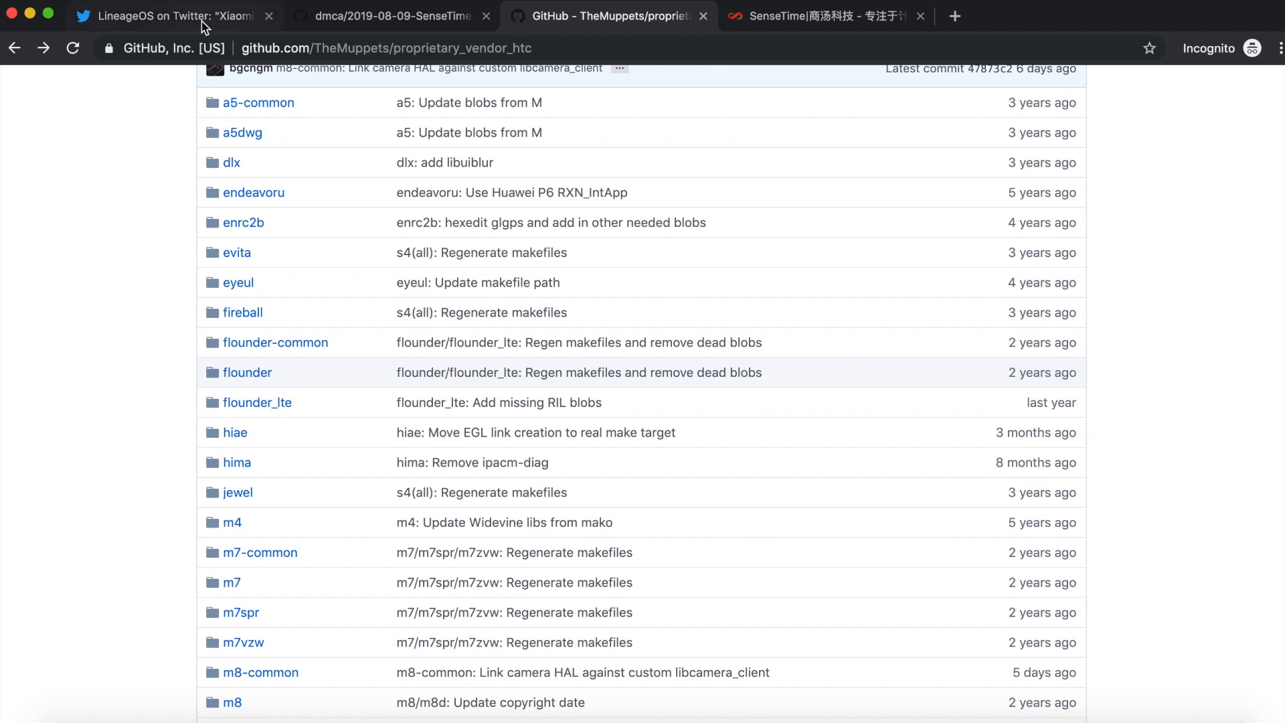
left_click(172, 16)
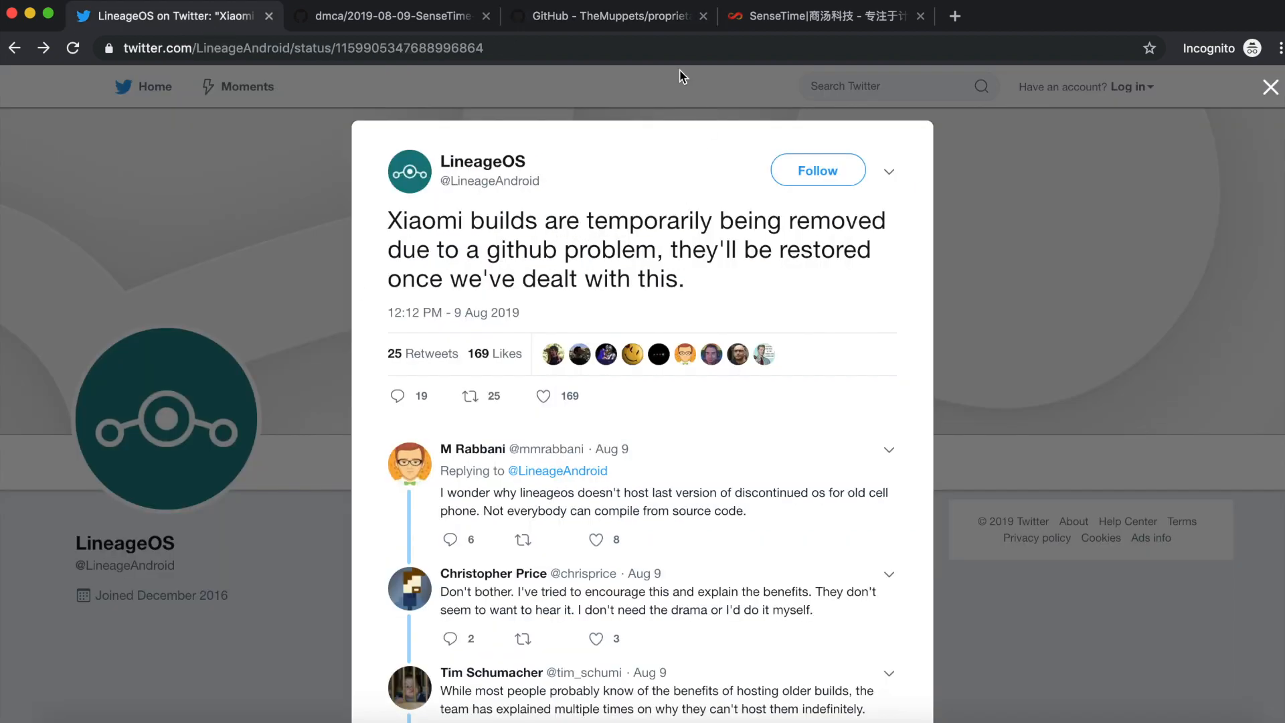
left_click(606, 15)
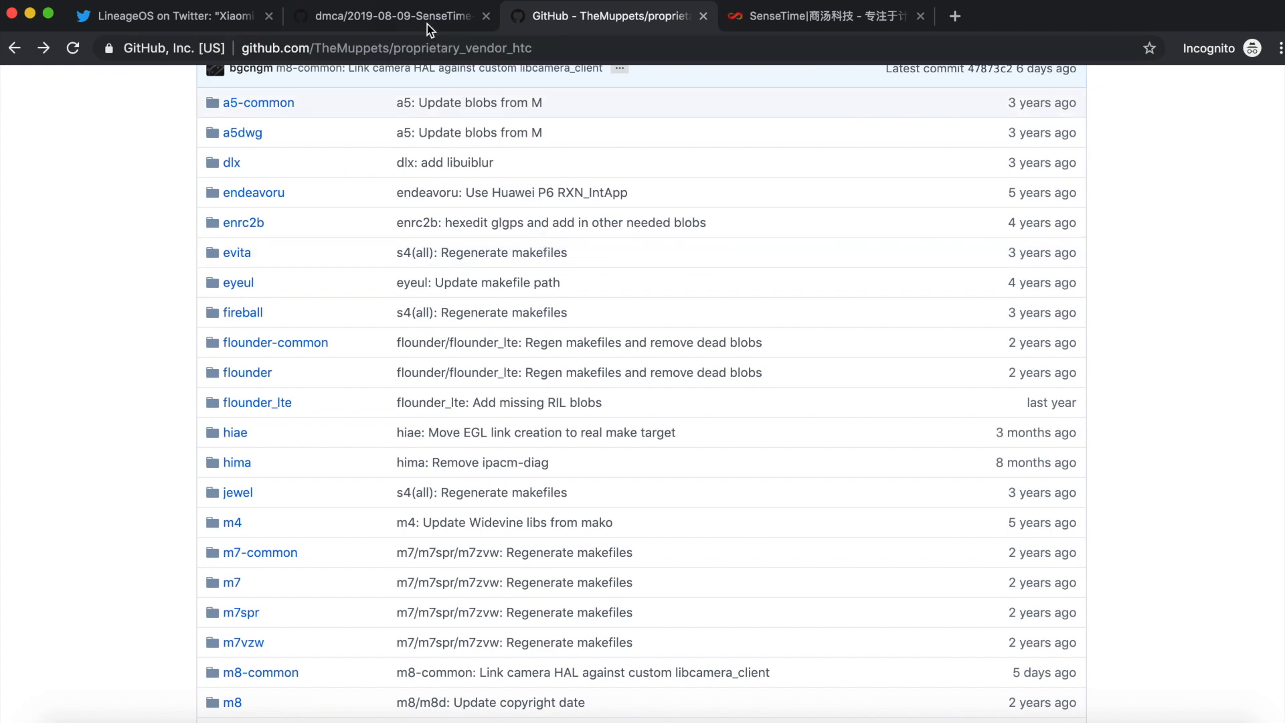
- Open the DMCA notice and select 'SenseTime' in its Face Unlock SDK copyright paragraph
left_click(389, 16)
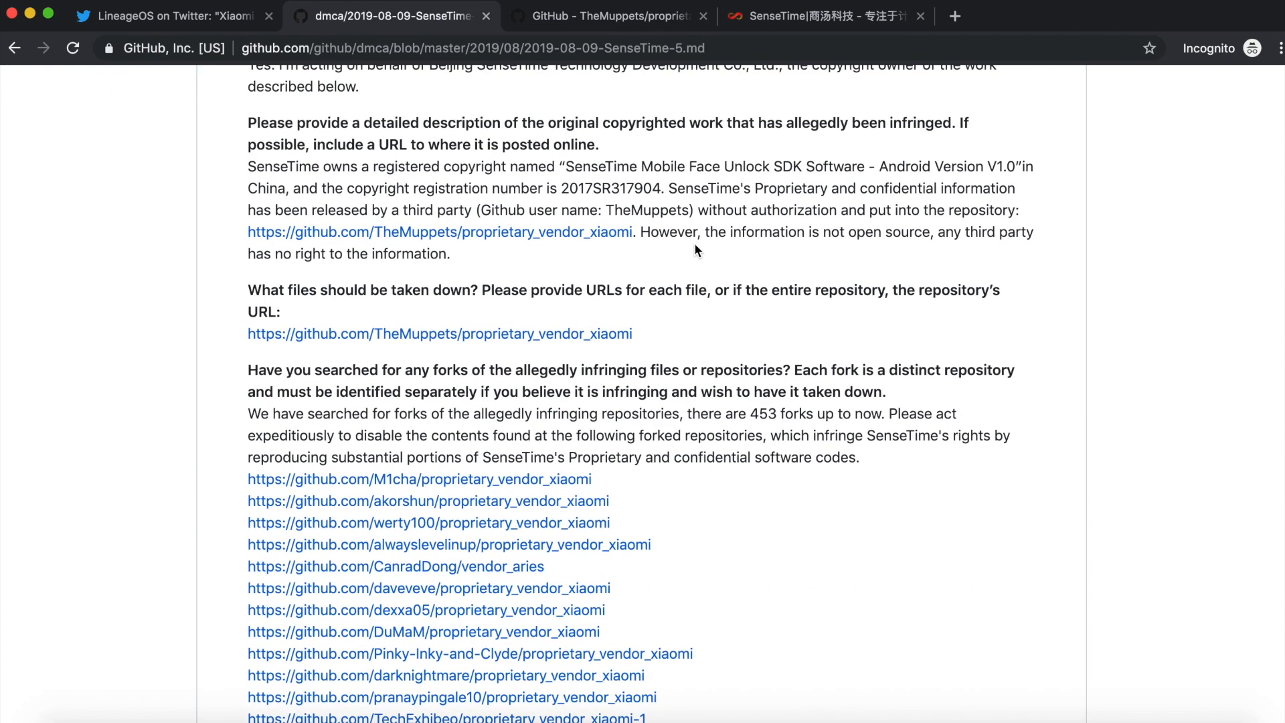
double_click(599, 167)
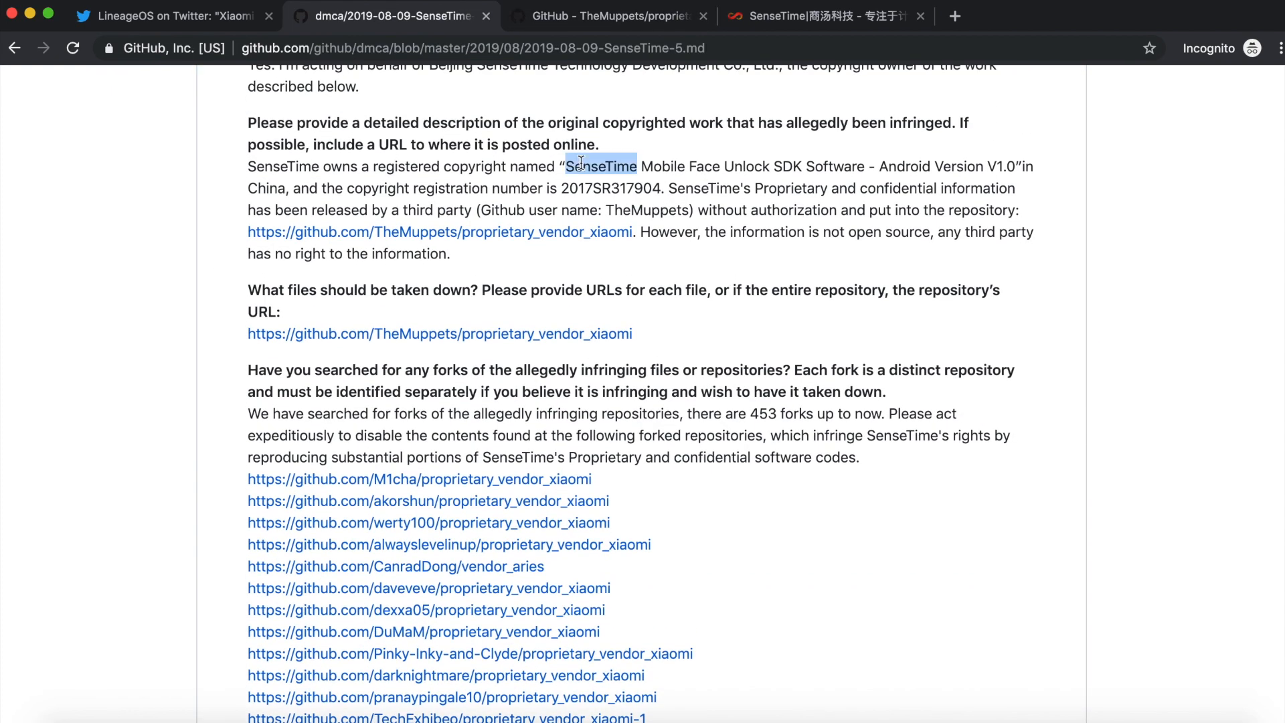
mouse_move(647, 157)
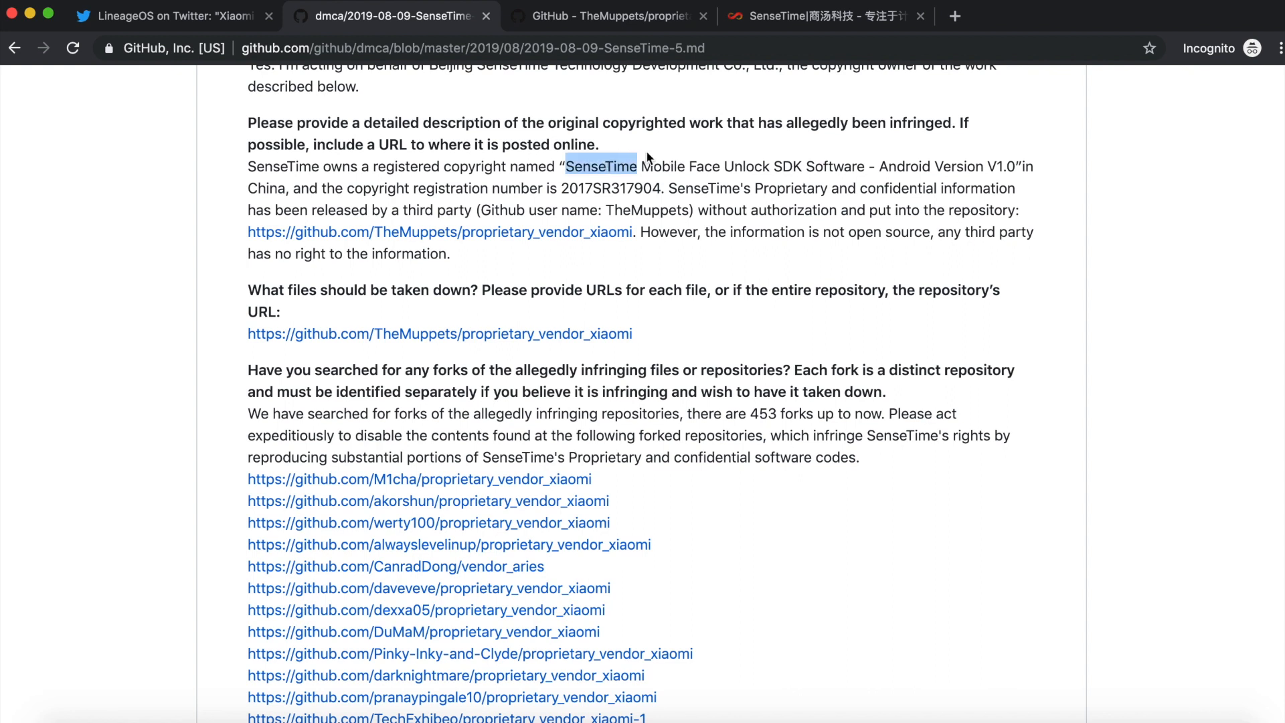
mouse_move(680, 150)
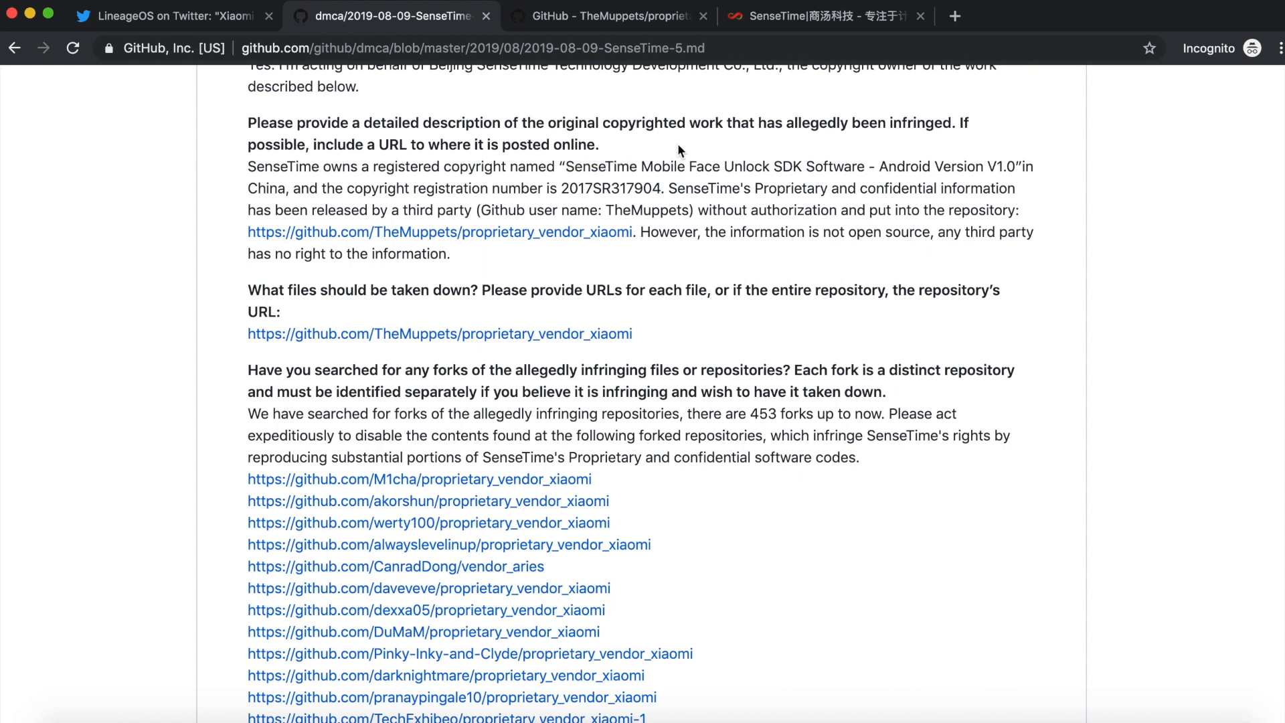
mouse_move(192, 362)
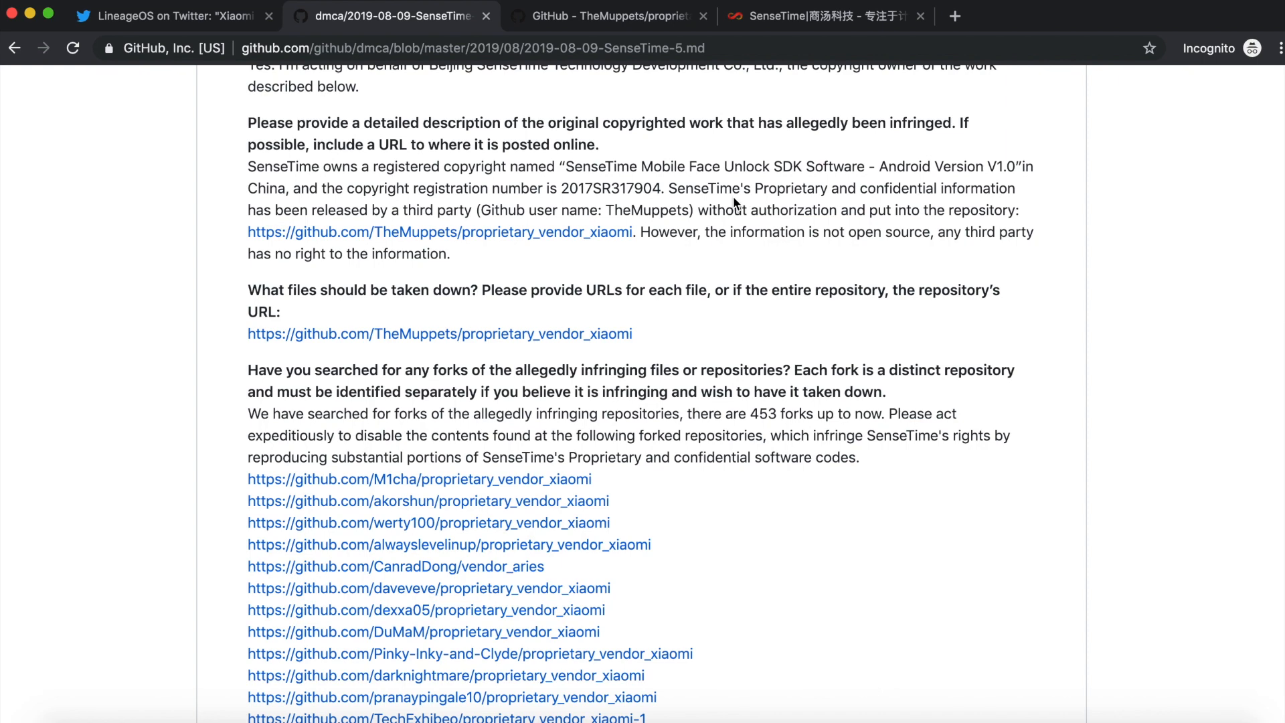
mouse_move(220, 41)
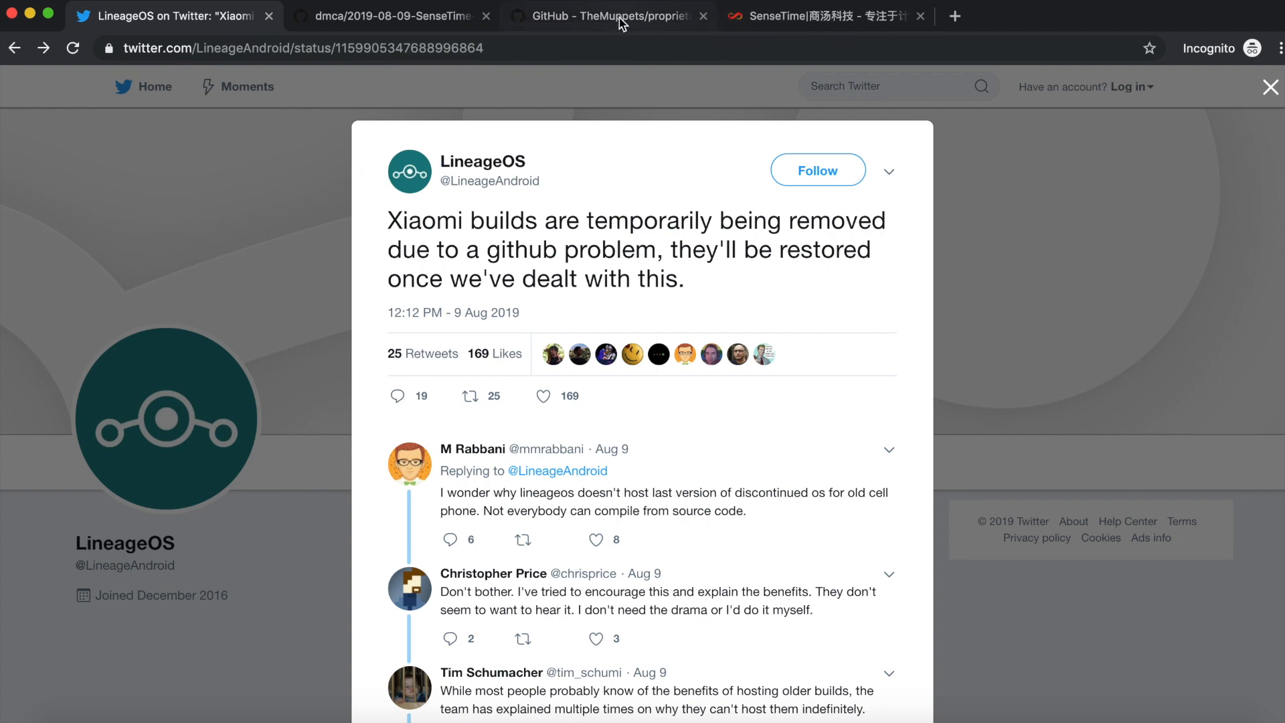
- Glance at the proprietary_vendor_htc tab, then bring back SenseTime's DMCA notice
left_click(609, 15)
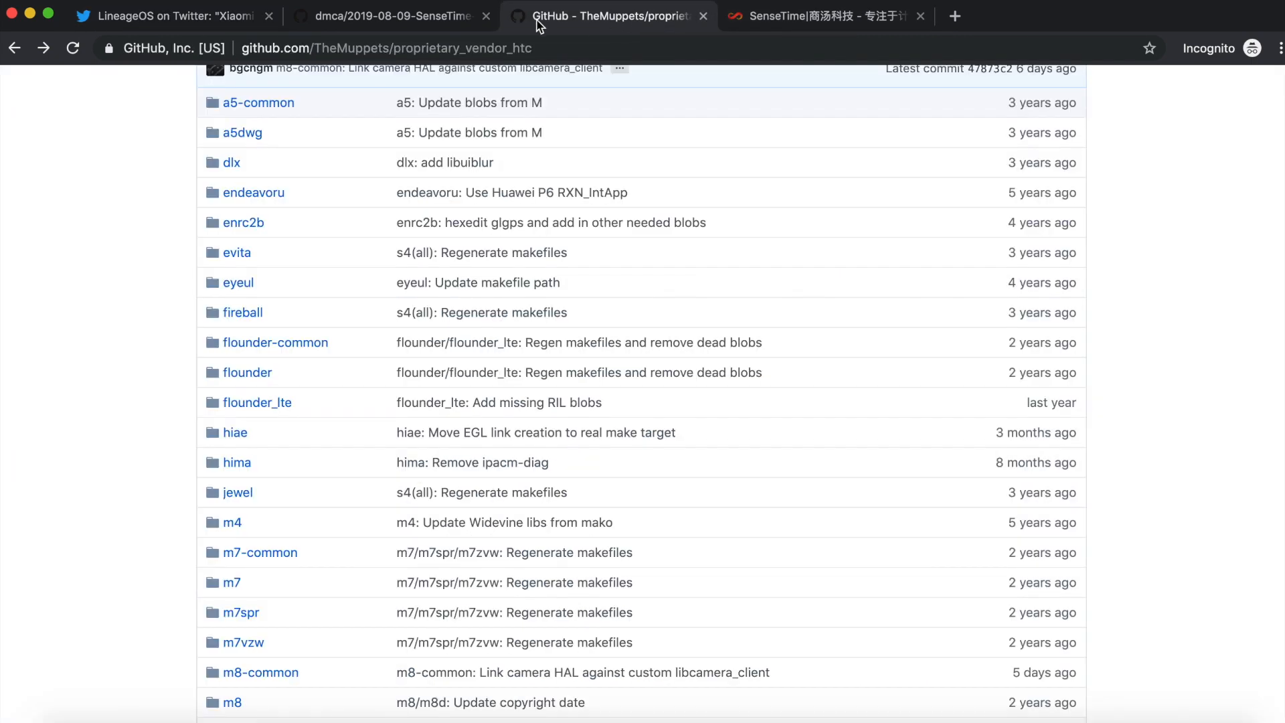
left_click(390, 15)
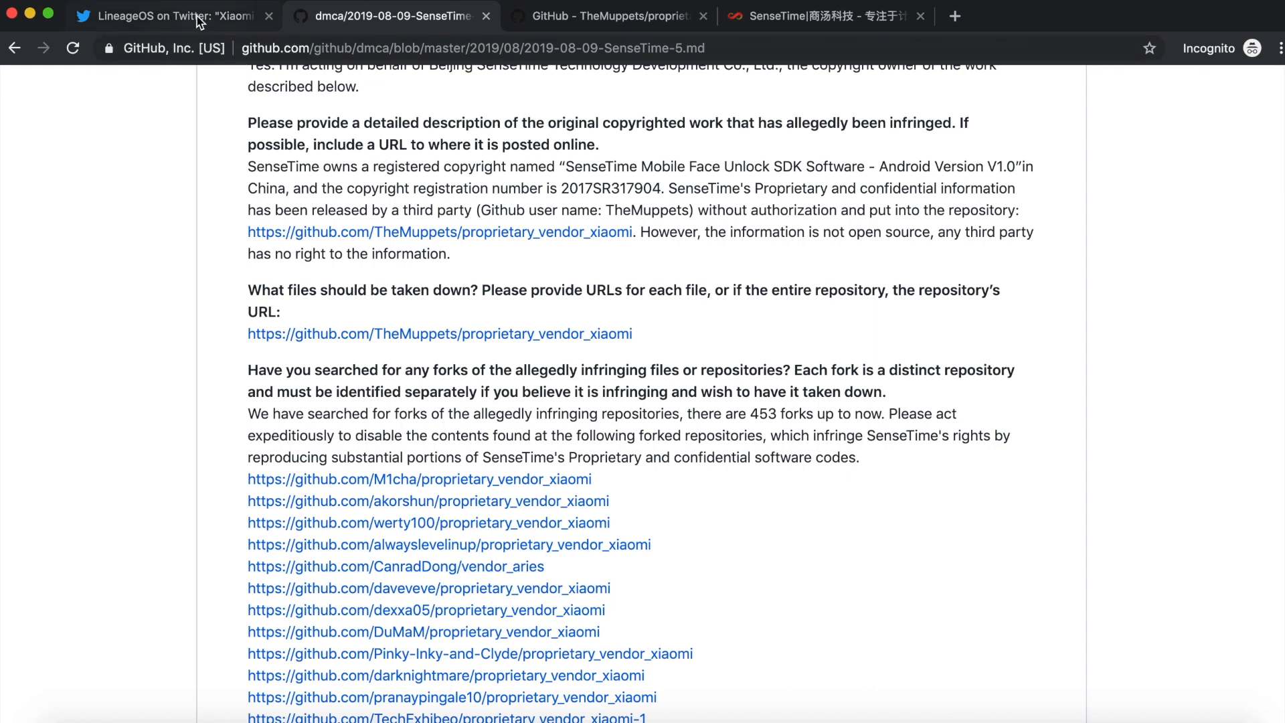
- Show LineageOS's tweet about temporarily removing Xiaomi builds over a GitHub problem
left_click(147, 15)
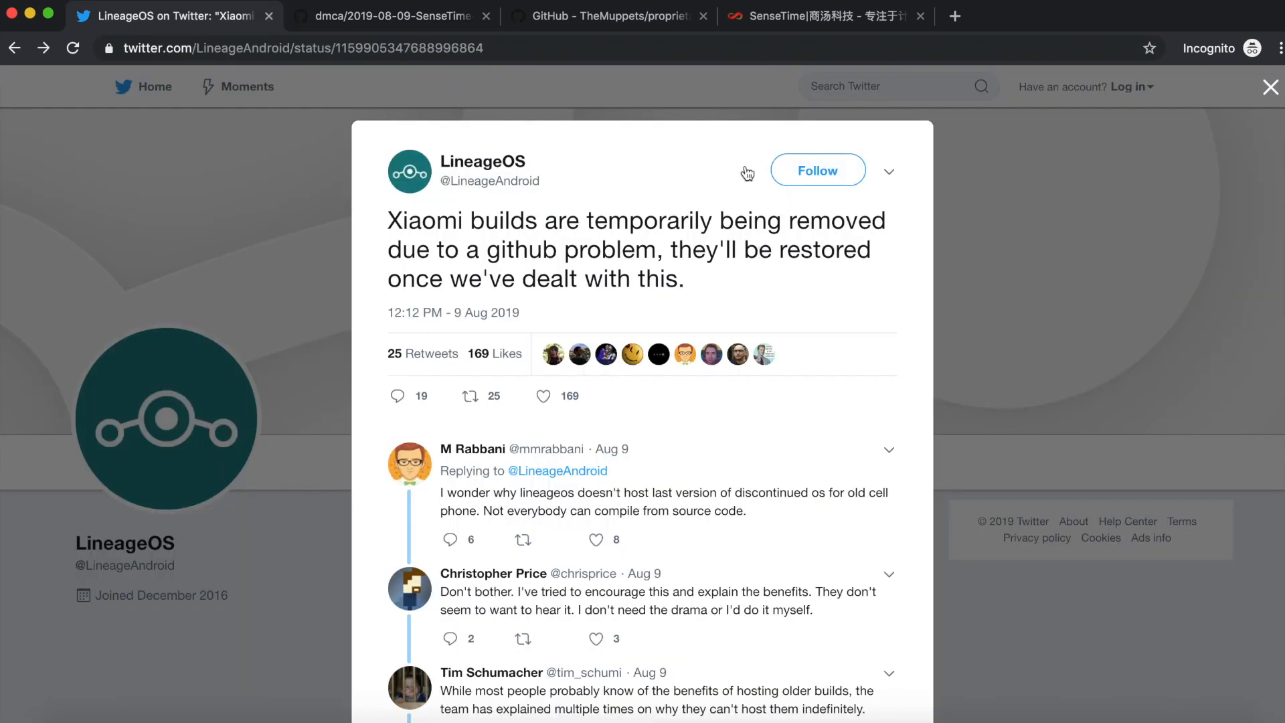
mouse_move(738, 100)
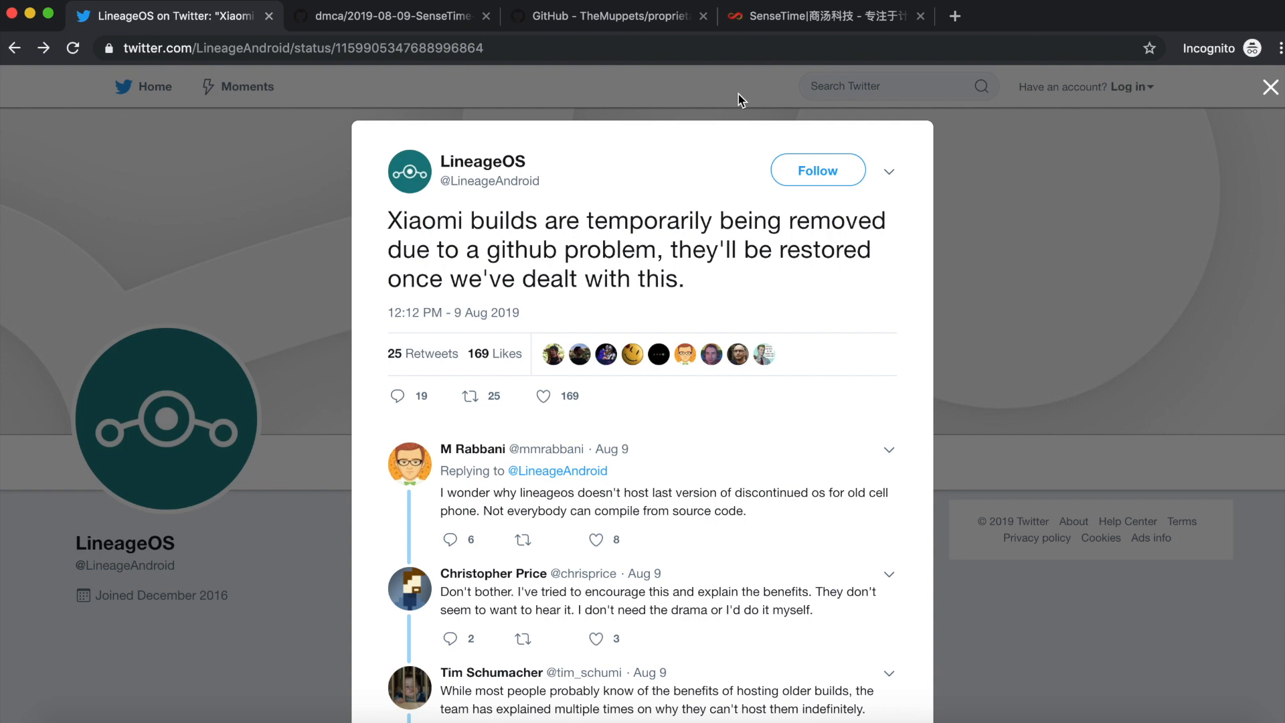
mouse_move(300, 277)
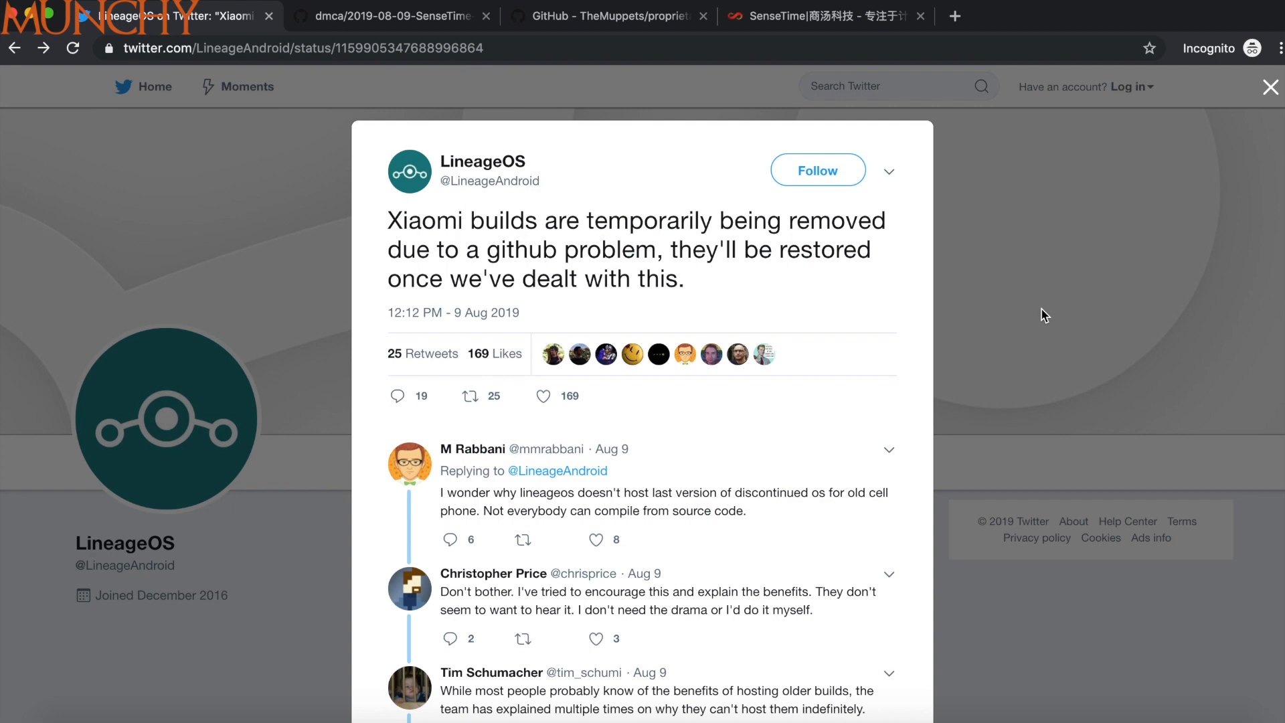
mouse_move(774, 130)
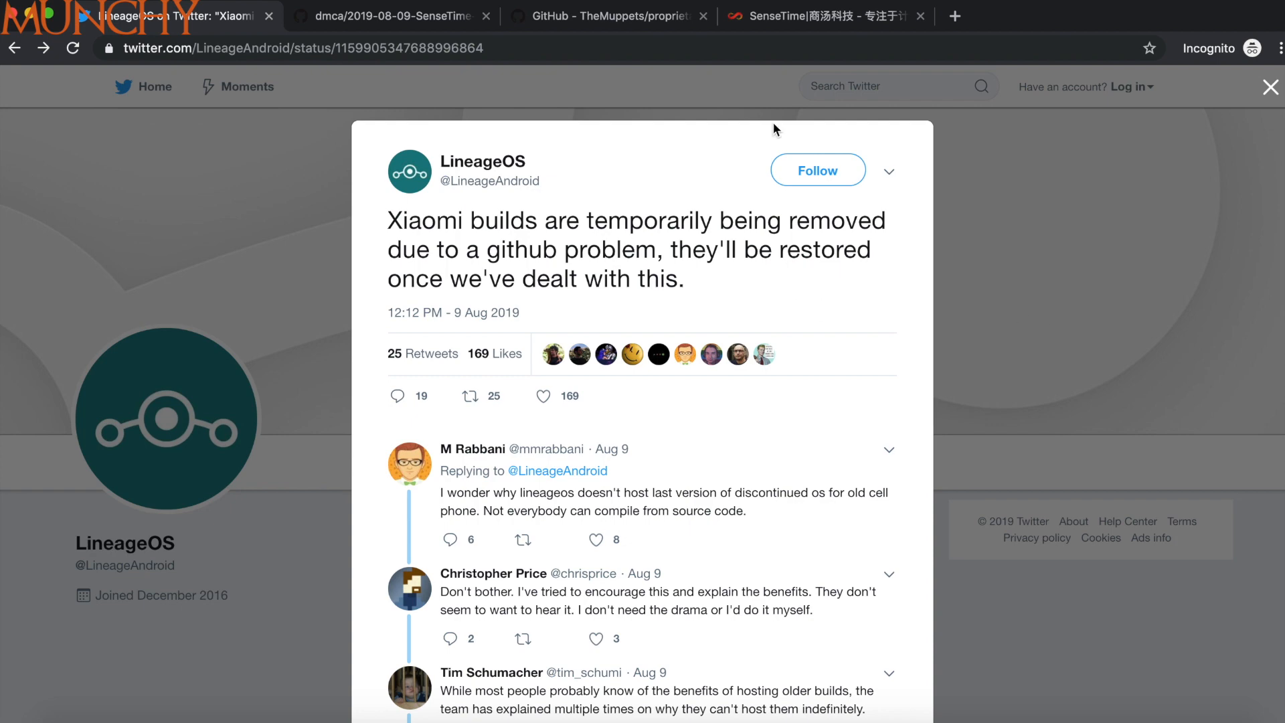